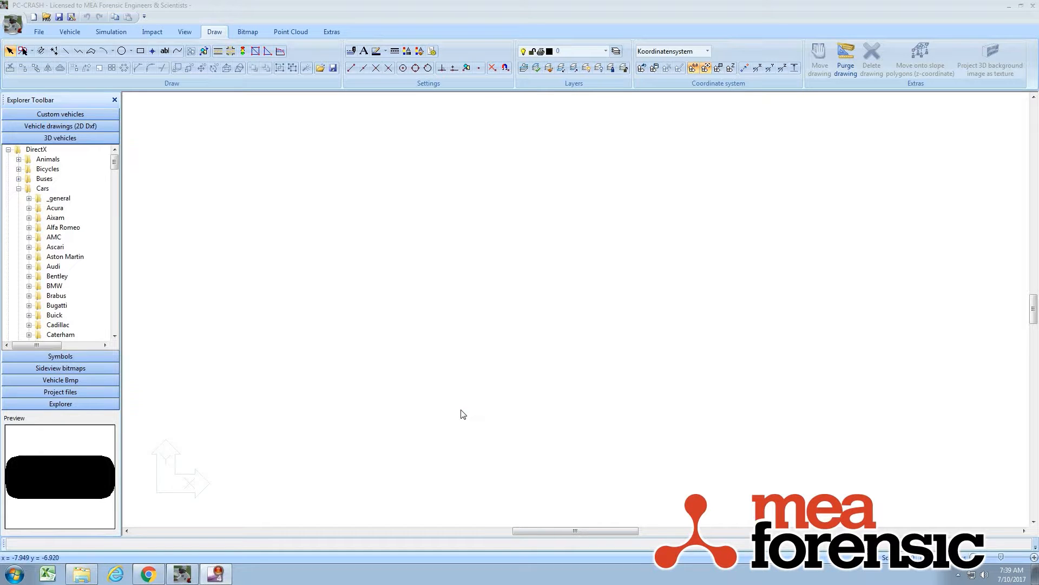
mouse_move(326, 521)
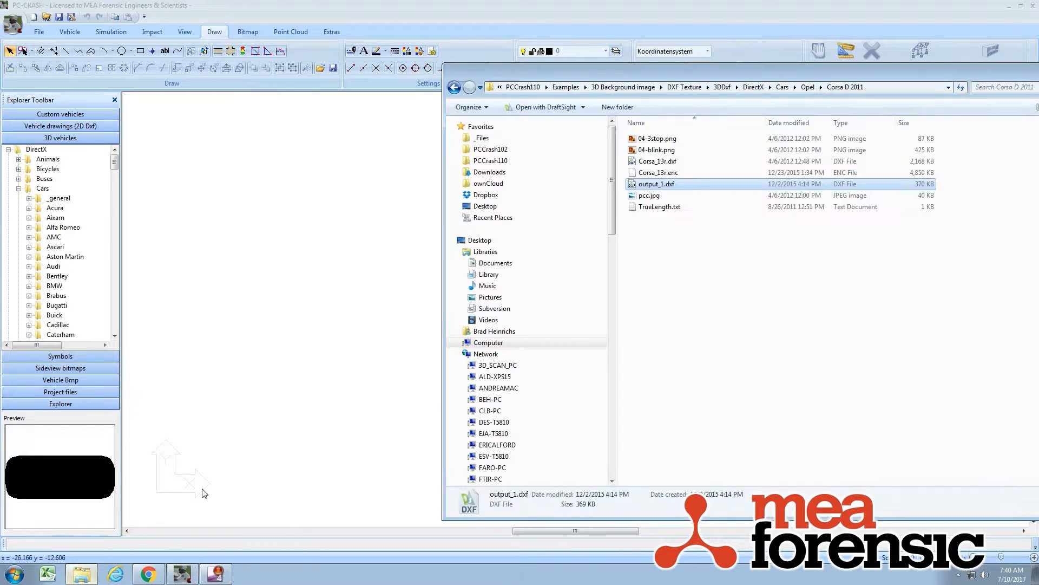
mouse_move(675, 186)
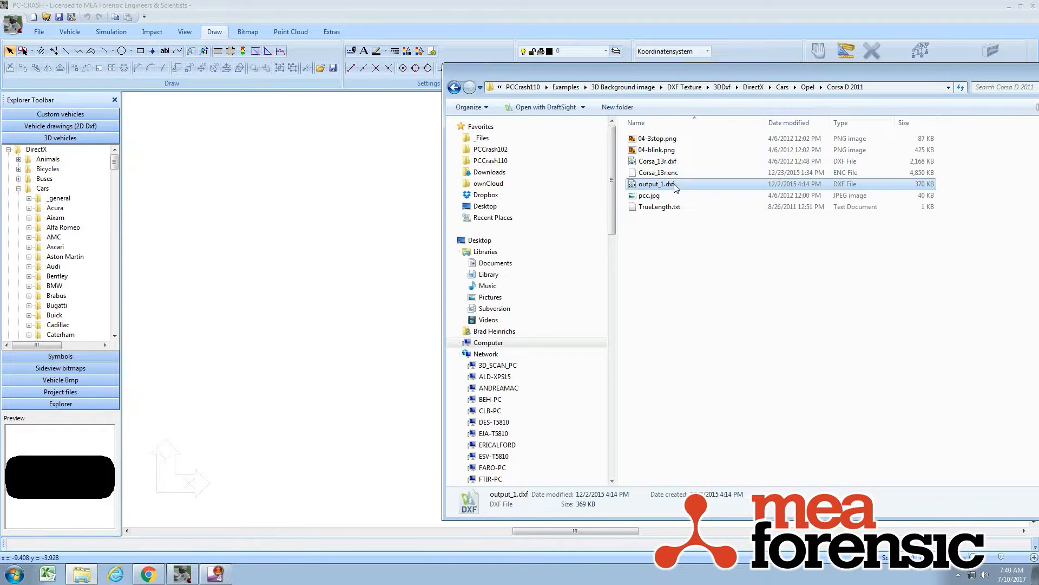
mouse_move(655, 183)
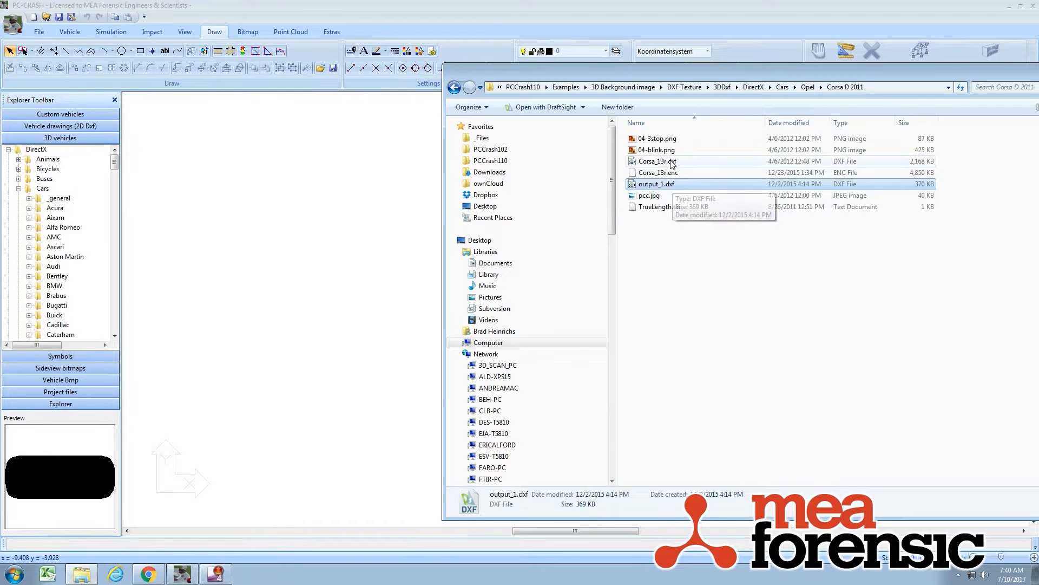
Step: Inspect the Corsa D 2011 example folder, selecting Corsa_13r.enc and Corsa_13r.dxf
left_click(658, 172)
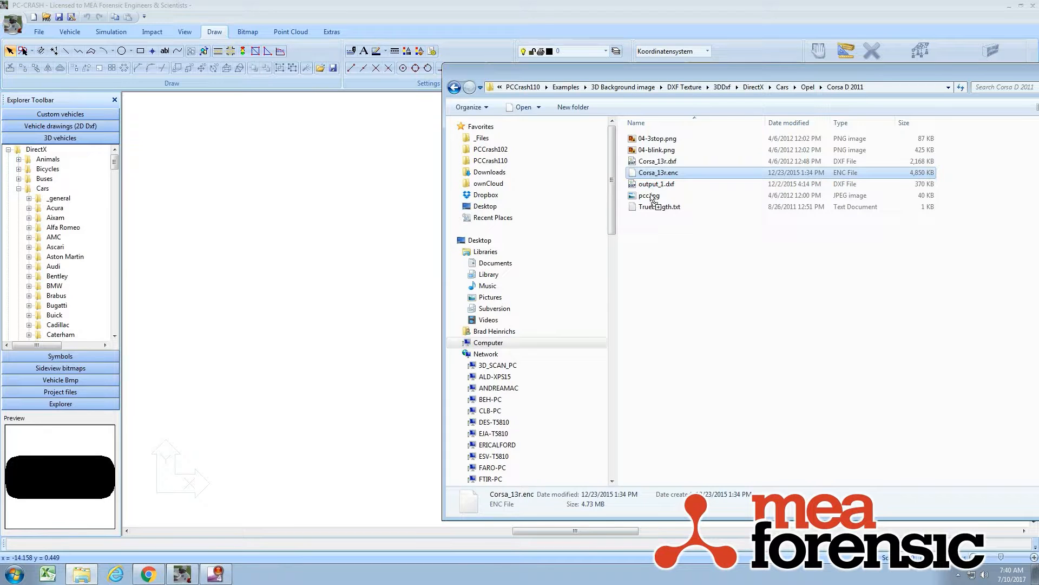
left_click(656, 161)
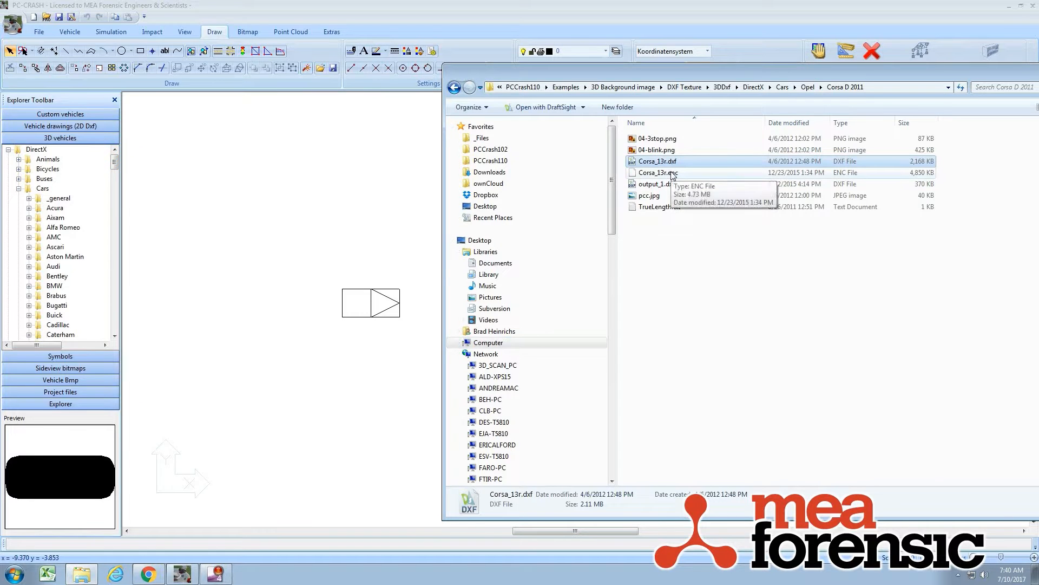
left_click(656, 161)
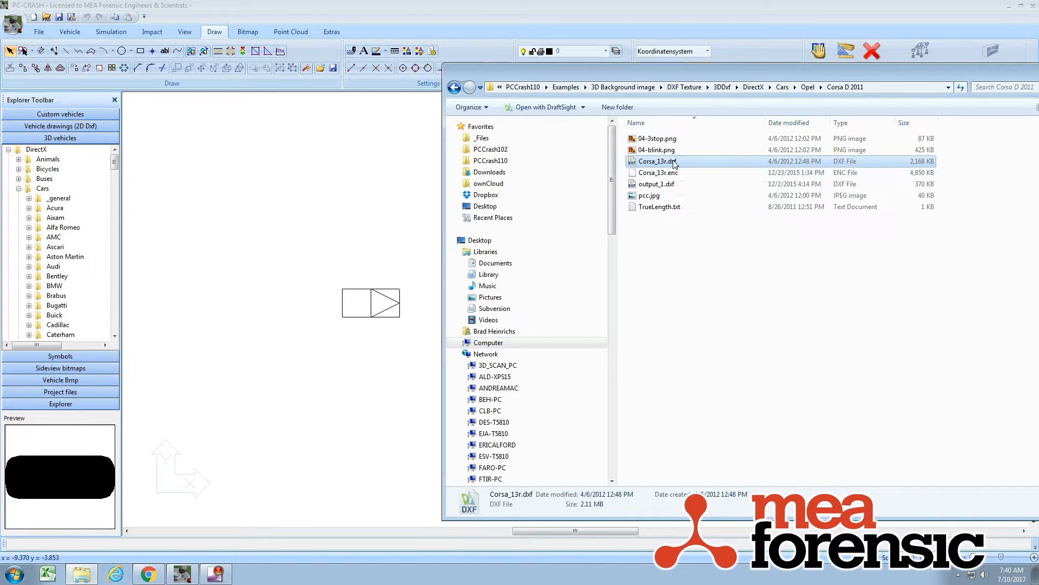
mouse_move(656, 161)
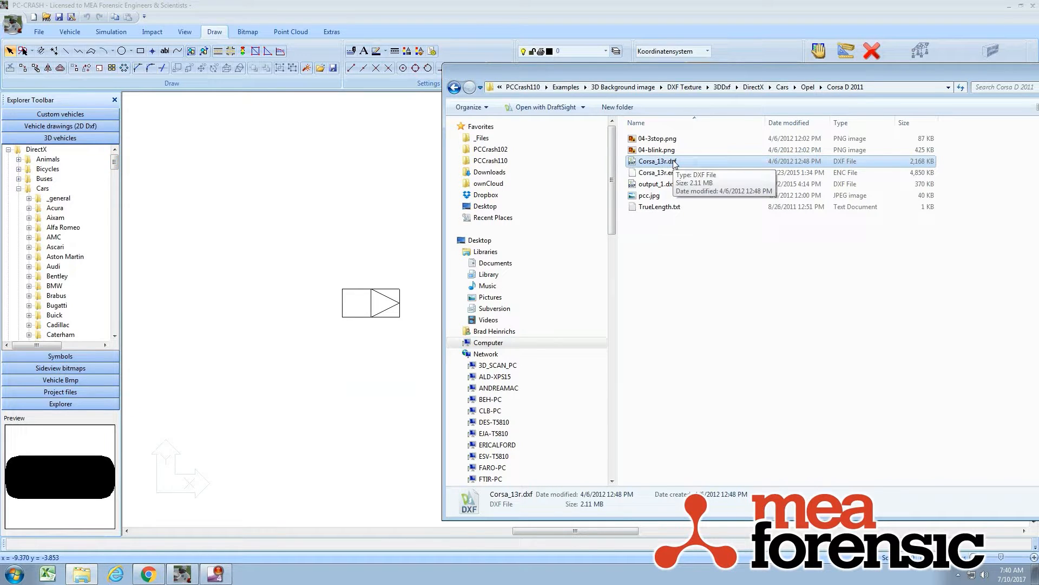
mouse_move(794, 100)
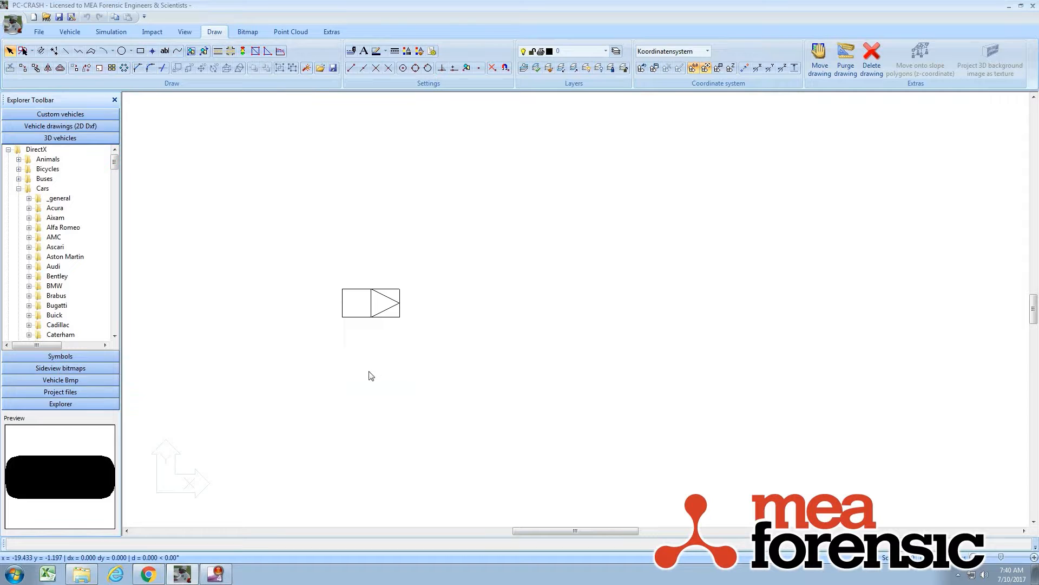
mouse_move(384, 357)
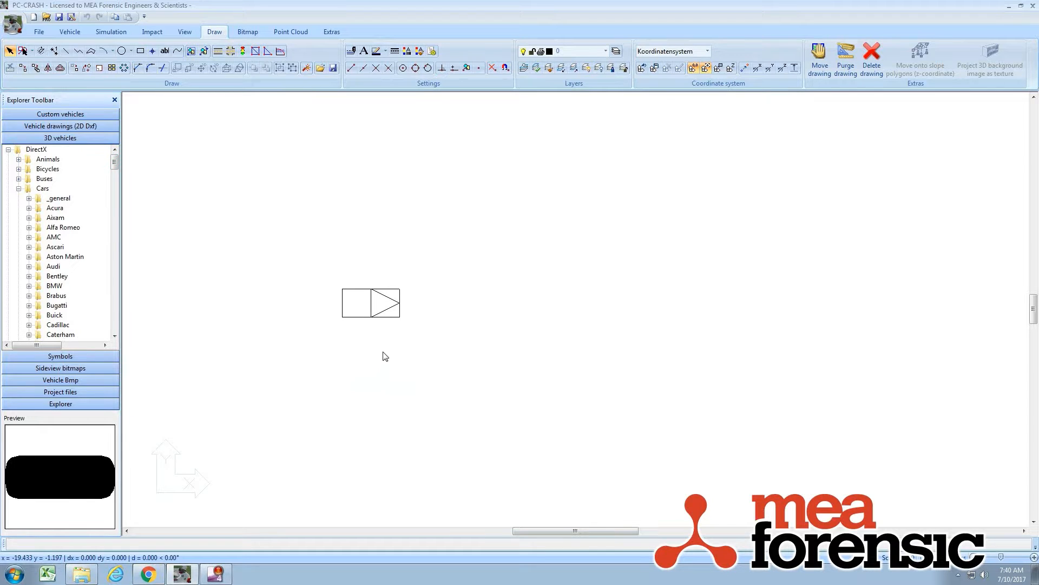
mouse_move(343, 377)
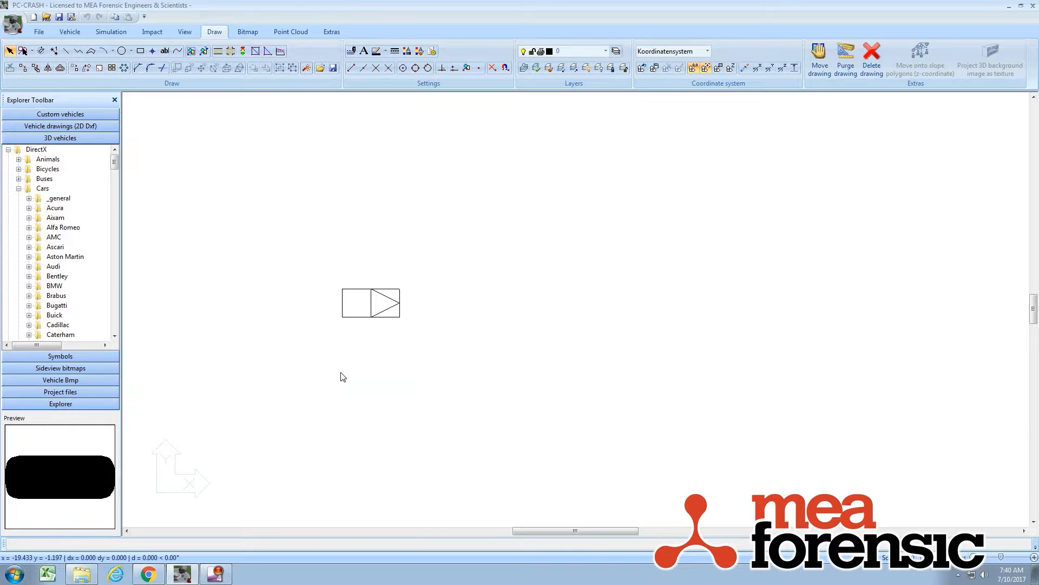
Step: Insert the Corsa DXF car mesh into the plan and open its Object properties
right_click(358, 391)
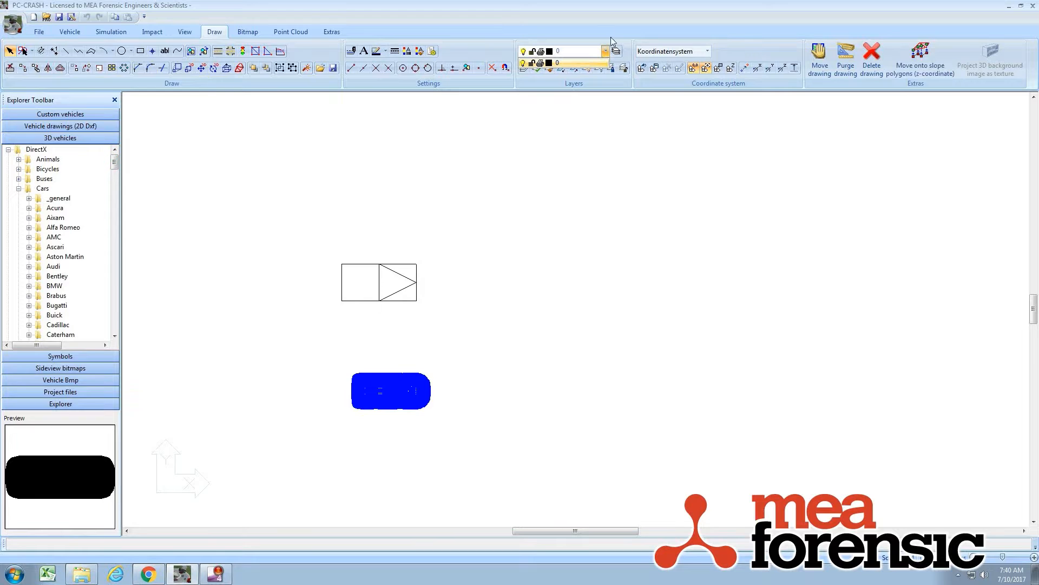
double_click(390, 391)
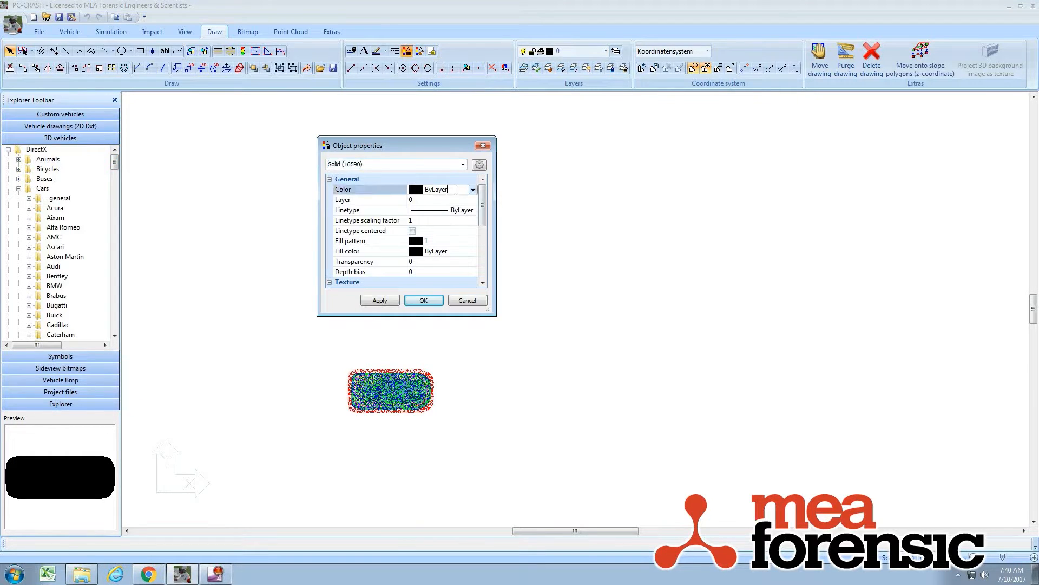
left_click(472, 190)
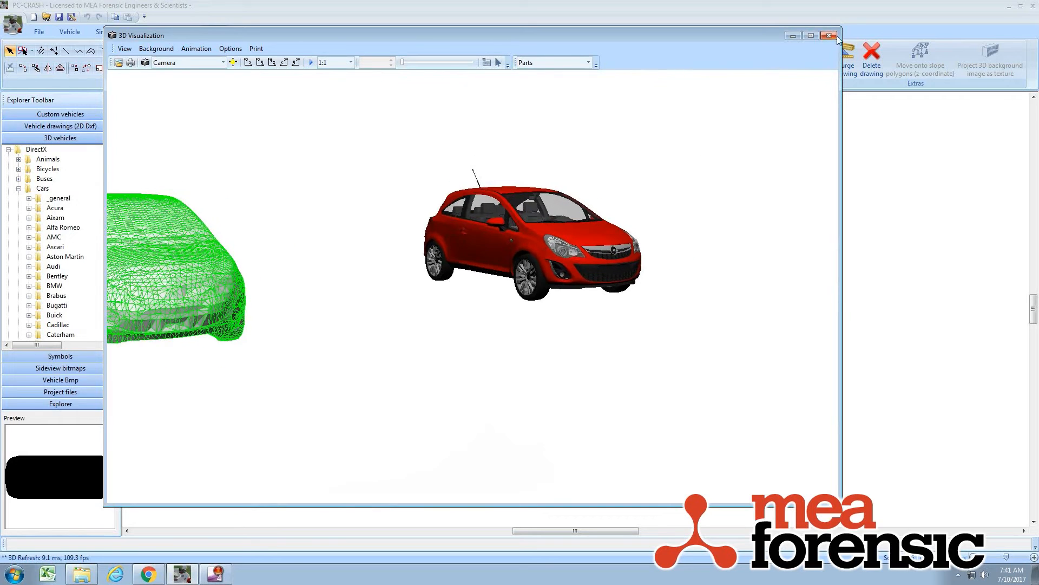
Step: Open 3D Visualization and zoom in close on the red Corsa's body and wheels
left_click(827, 35)
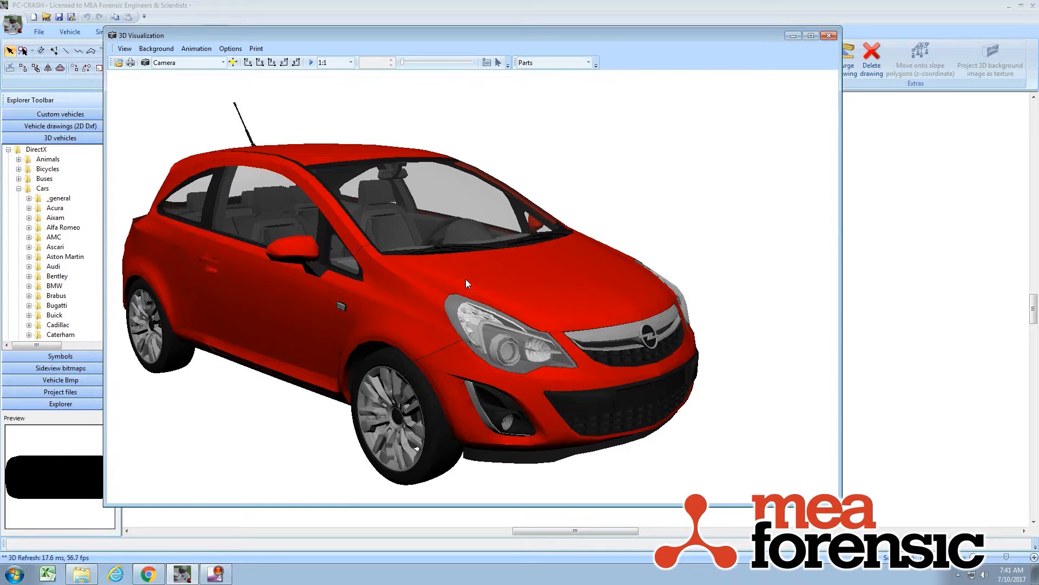
Step: Load the 04.JPG damage photo as the 3D background bitmap
left_click(157, 49)
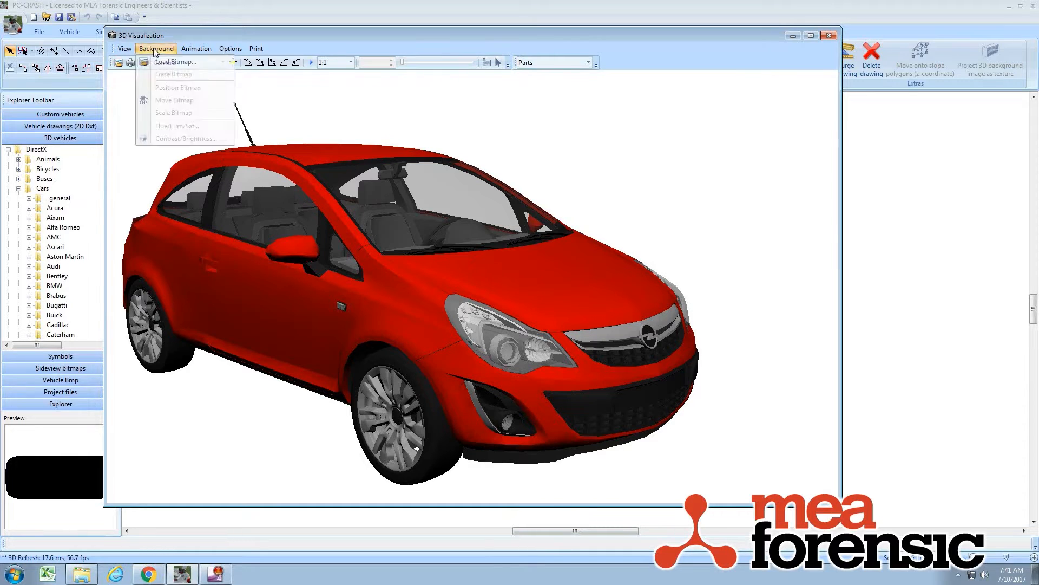
left_click(174, 62)
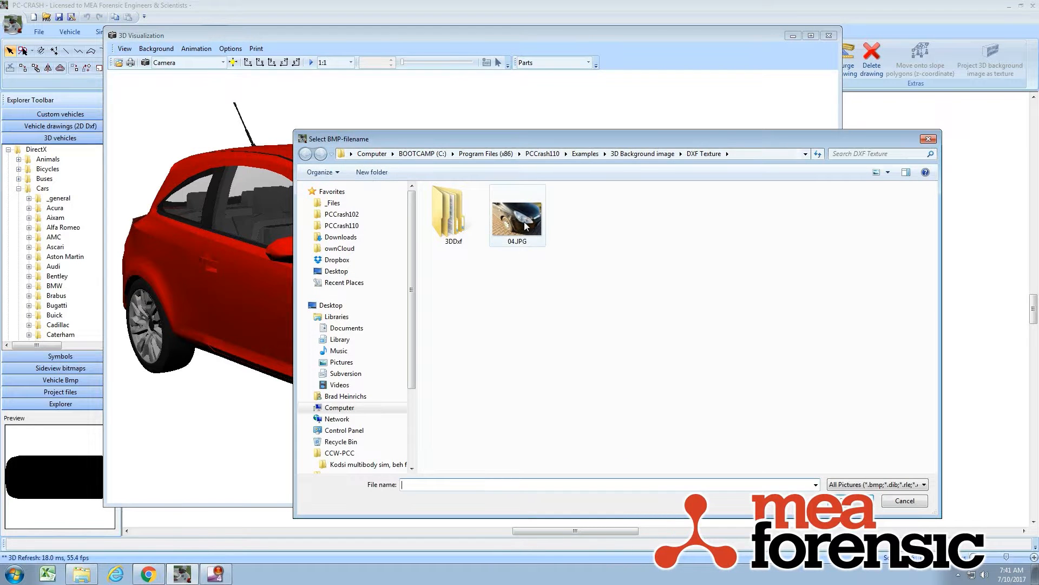
double_click(517, 212)
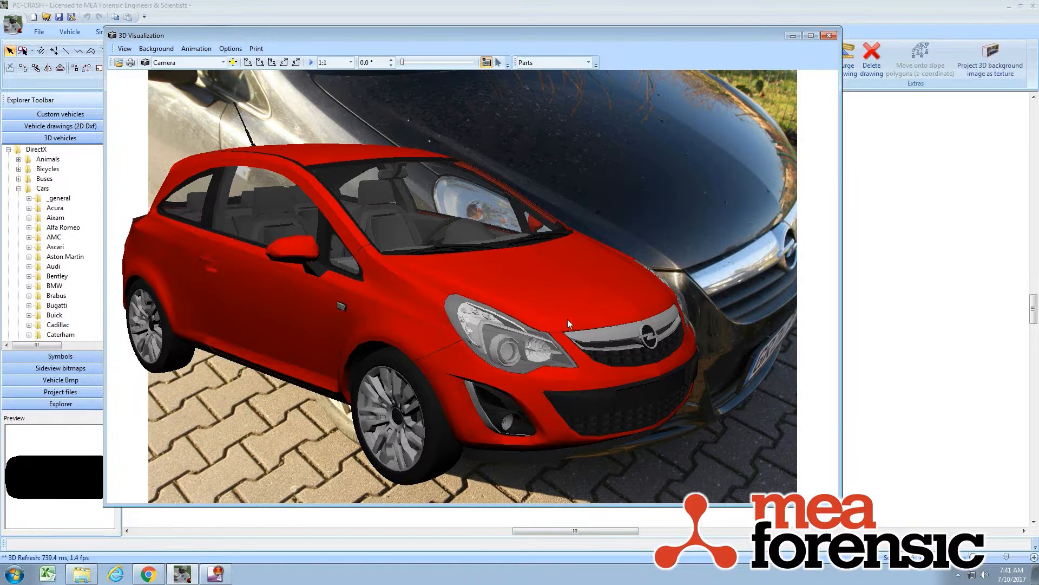
Step: Enable Show in foreground in the Display Options
left_click(124, 48)
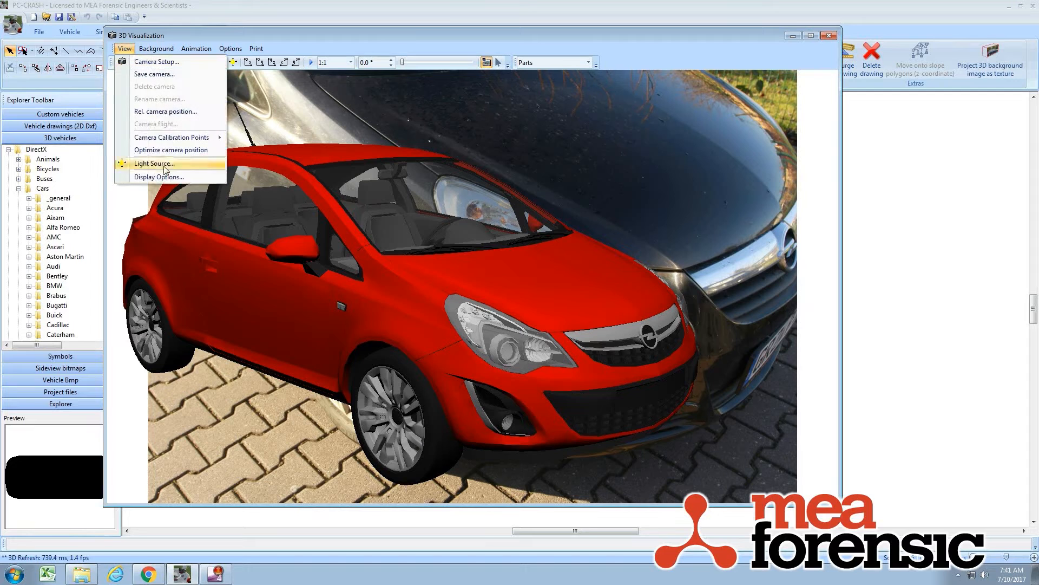
left_click(158, 177)
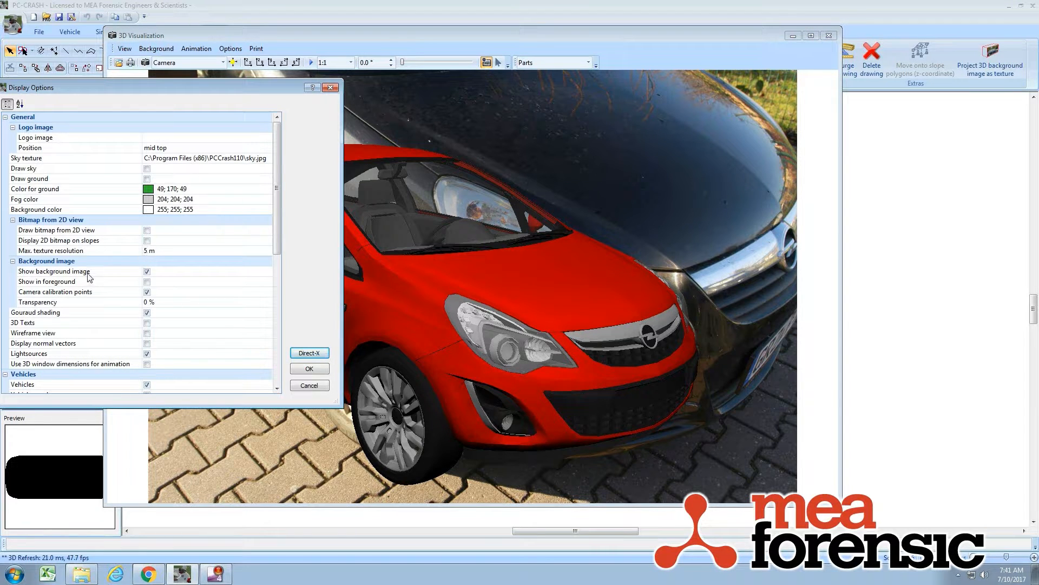
left_click(147, 281)
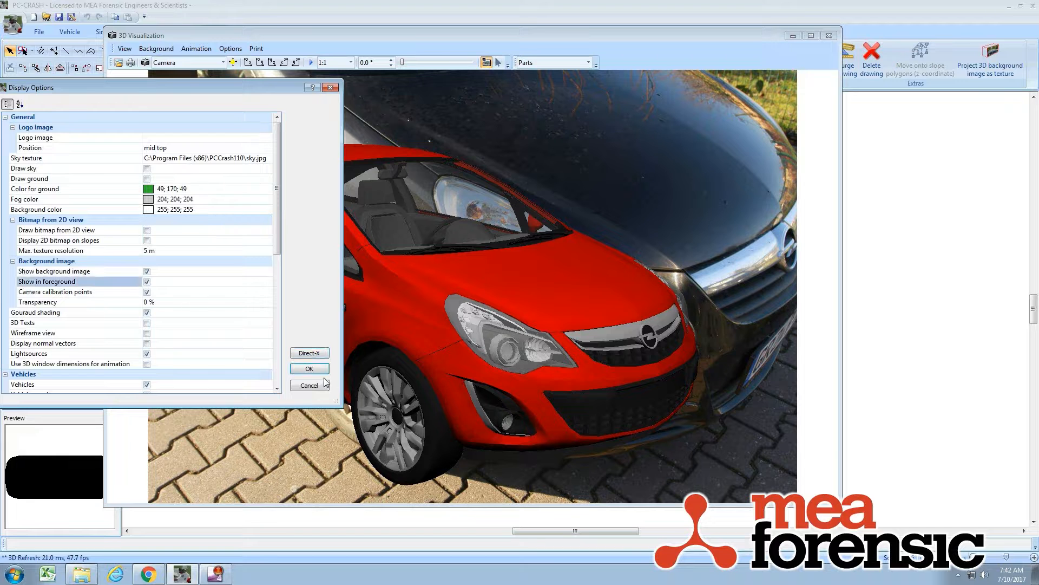
left_click(308, 368)
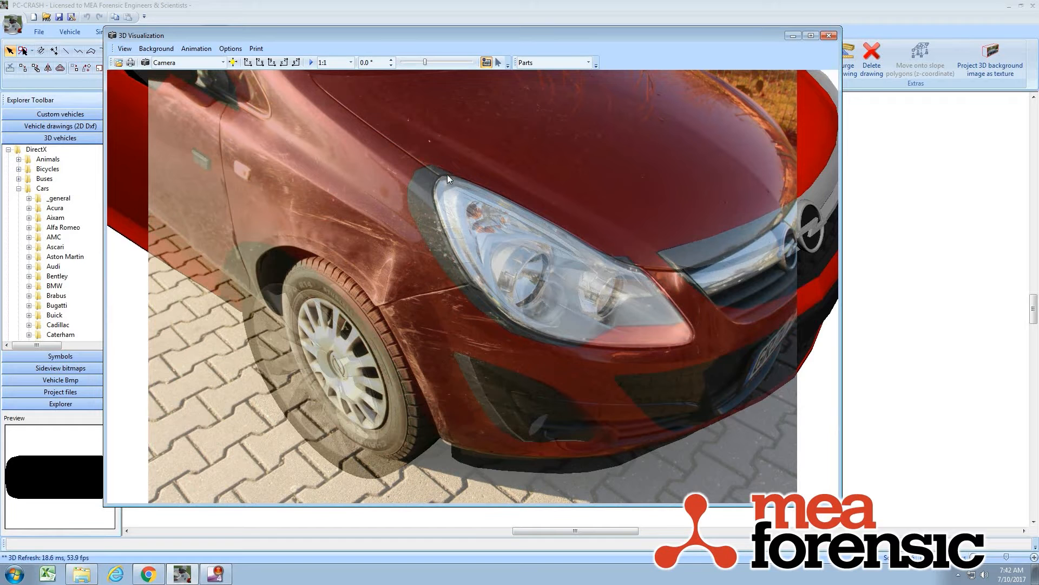
left_click(487, 62)
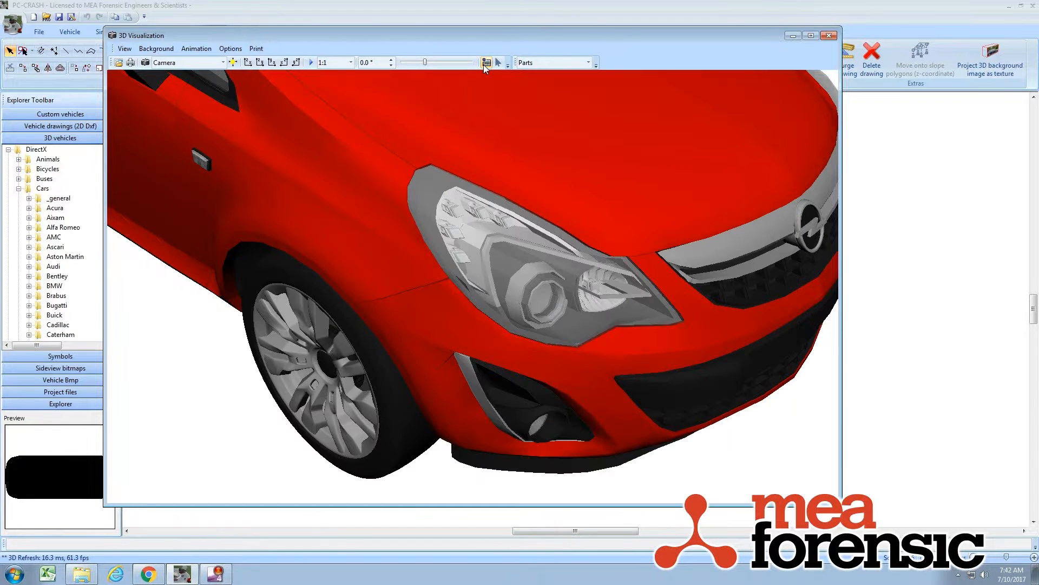
left_click(486, 63)
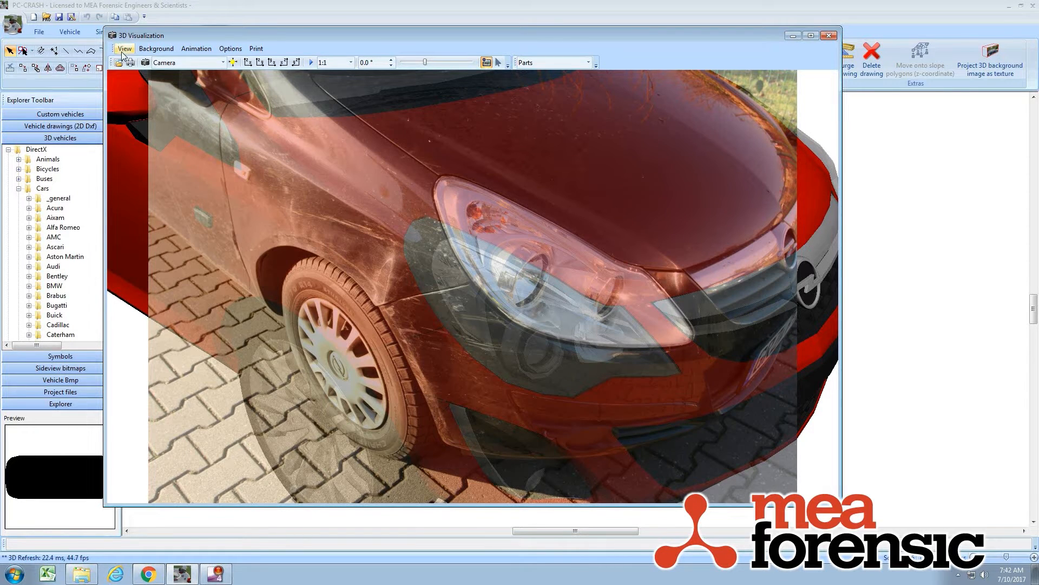
Step: Add calibration points on the 3D model with the photo hidden, then restore the photo
left_click(124, 48)
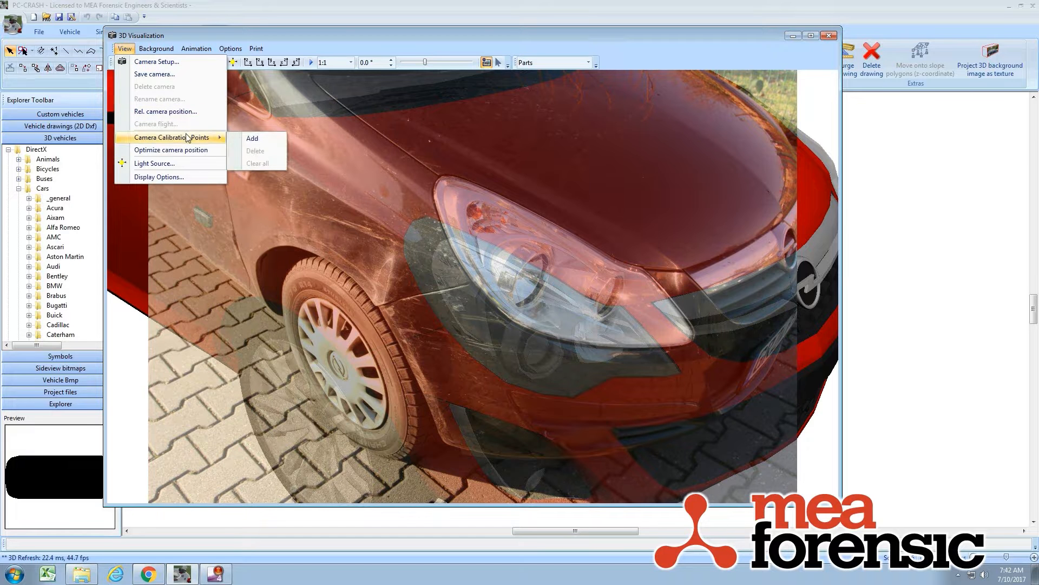
left_click(252, 138)
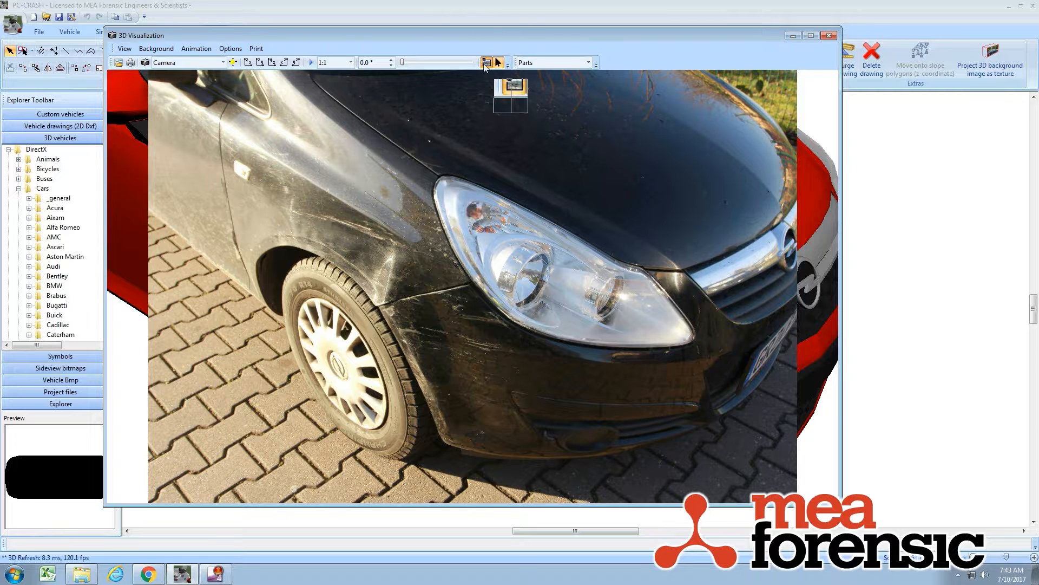
left_click(487, 63)
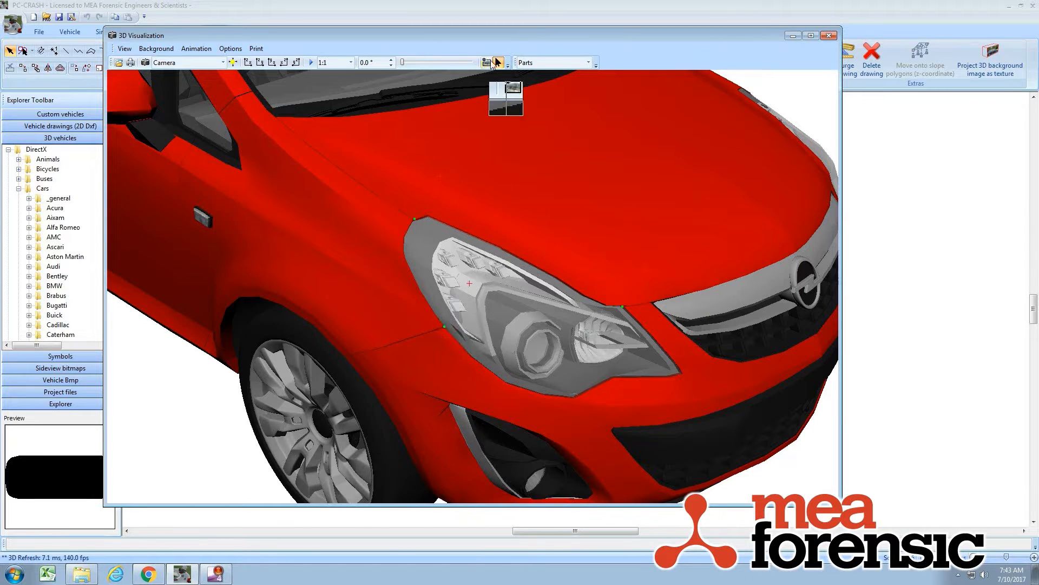
left_click(486, 61)
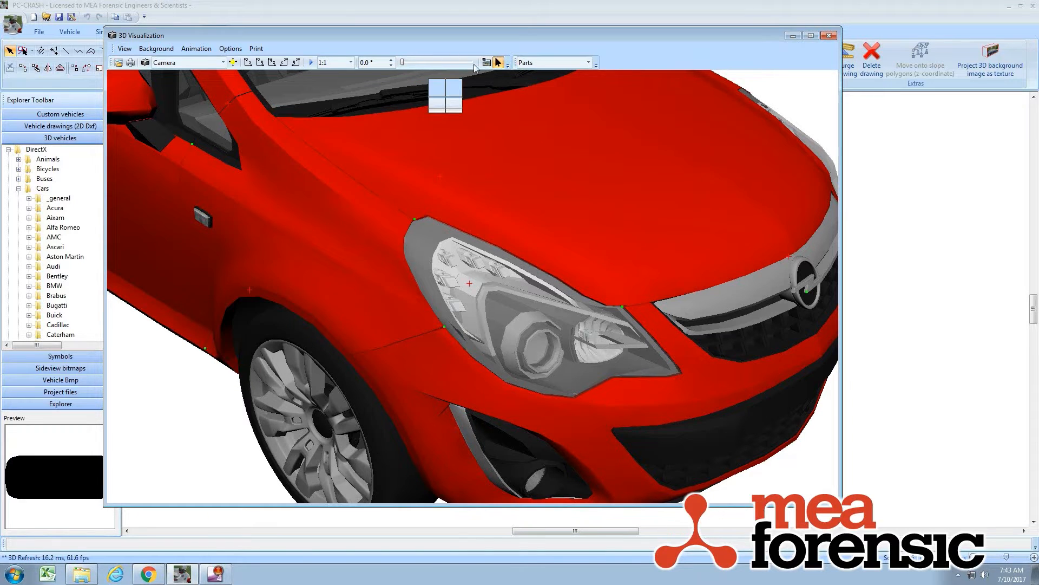
left_click(486, 62)
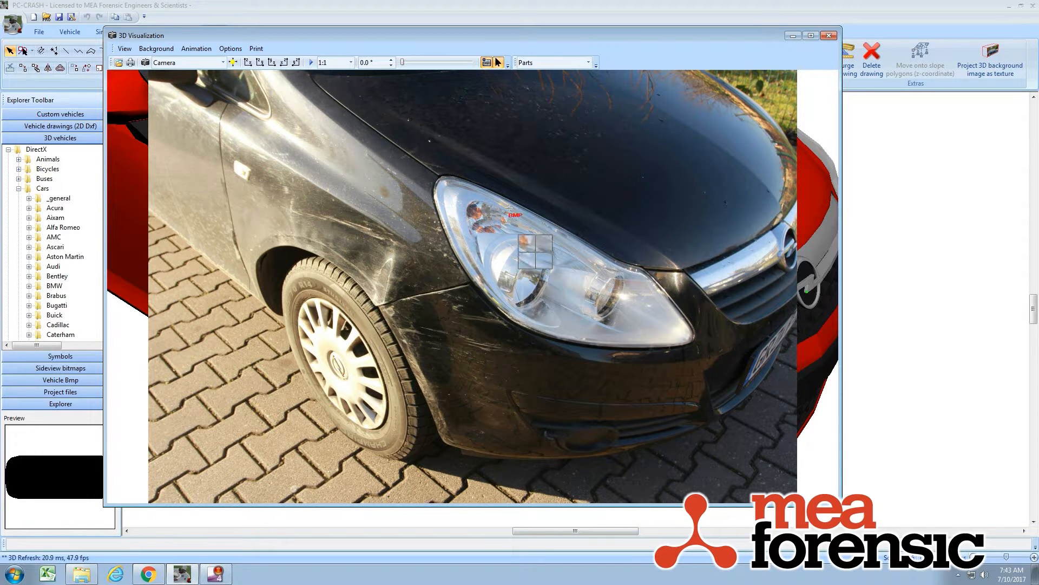
mouse_move(491, 62)
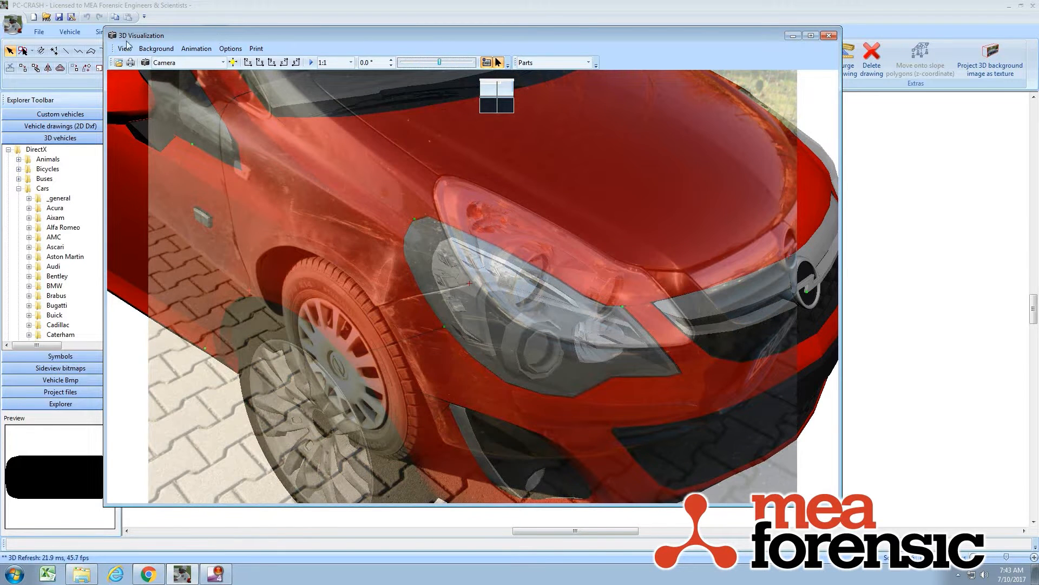
Step: Optimize the camera position to match the model to the photo
left_click(125, 47)
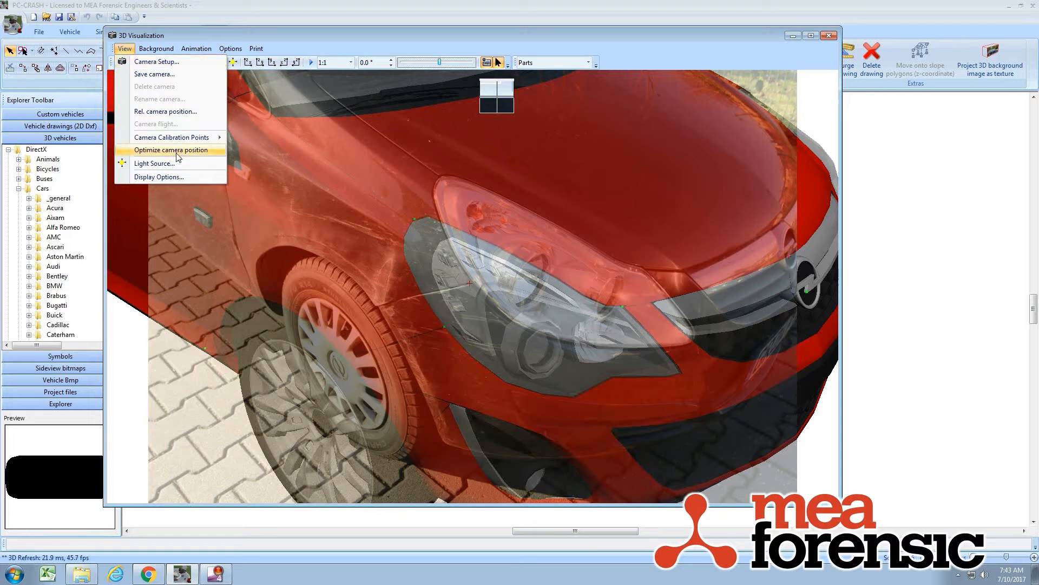
left_click(166, 150)
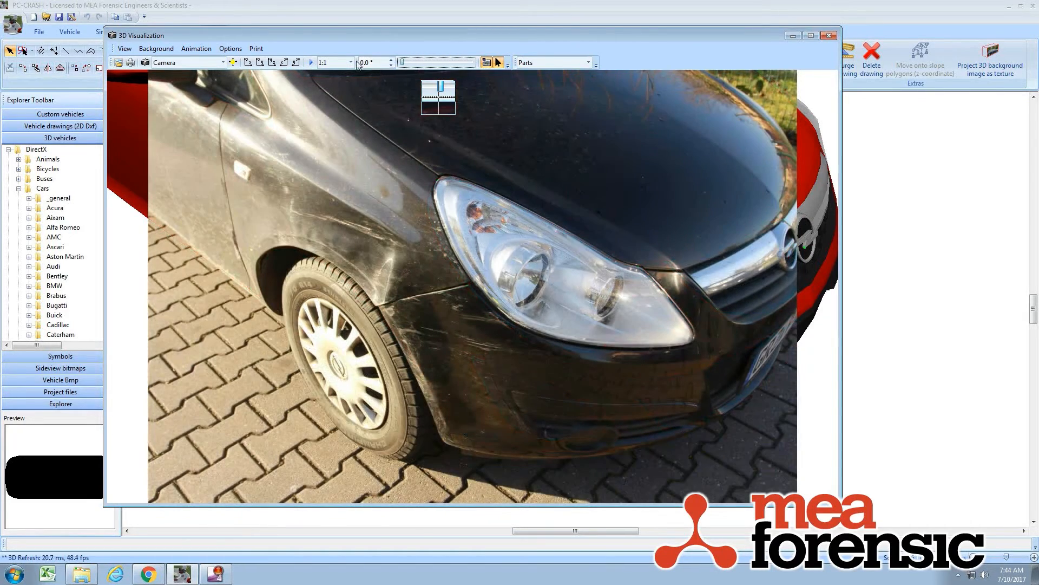
Step: Save the optimised view as camera 'Photo' and view the scene from it
left_click(124, 48)
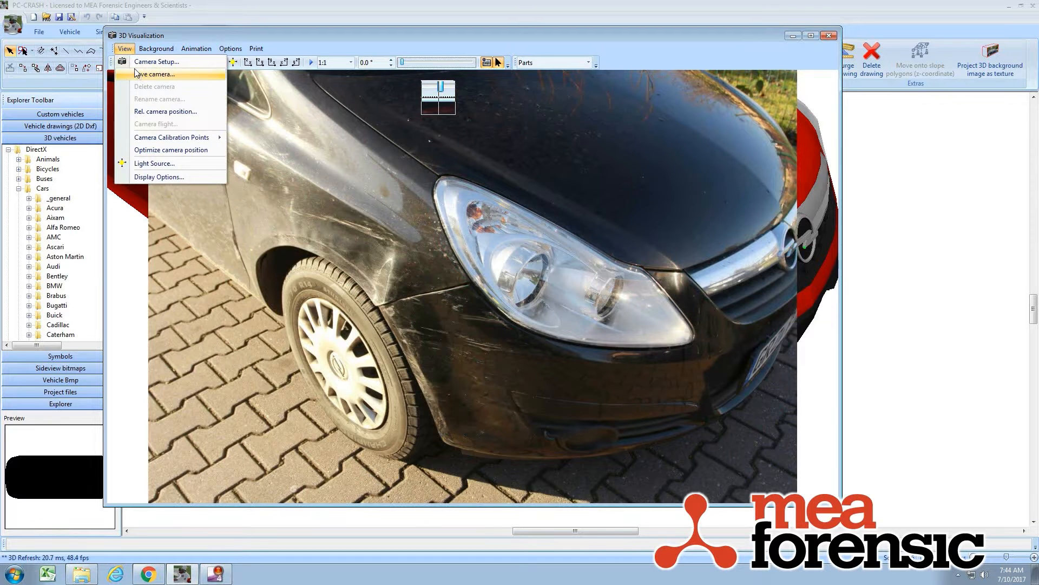
left_click(153, 74)
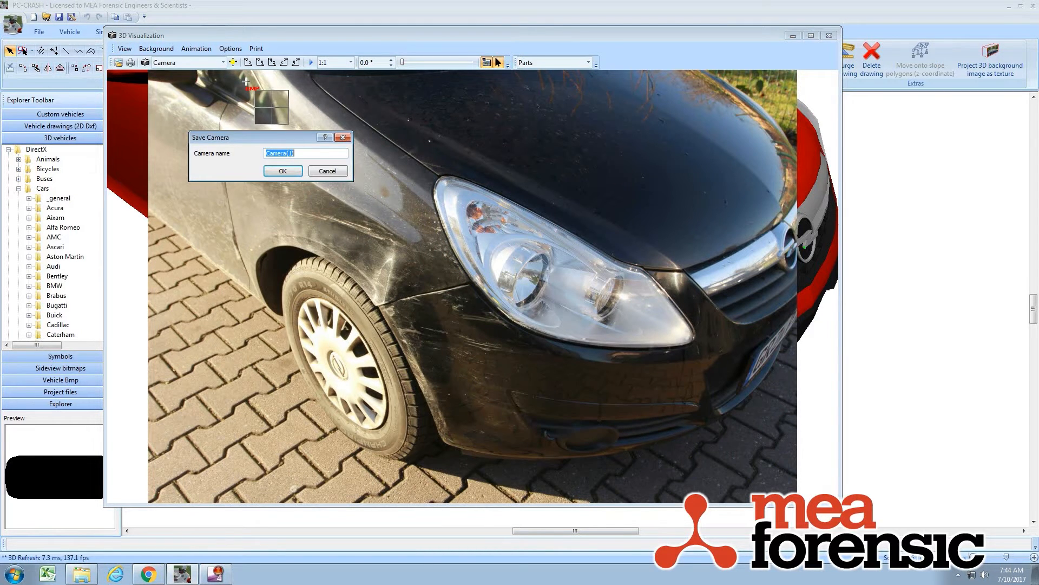
left_click(283, 171)
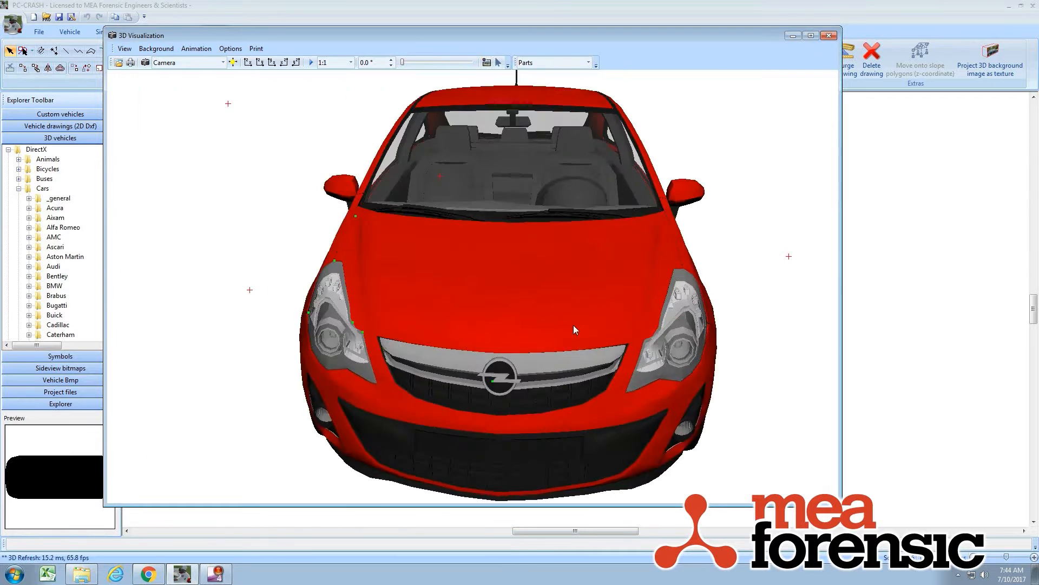
left_click(145, 63)
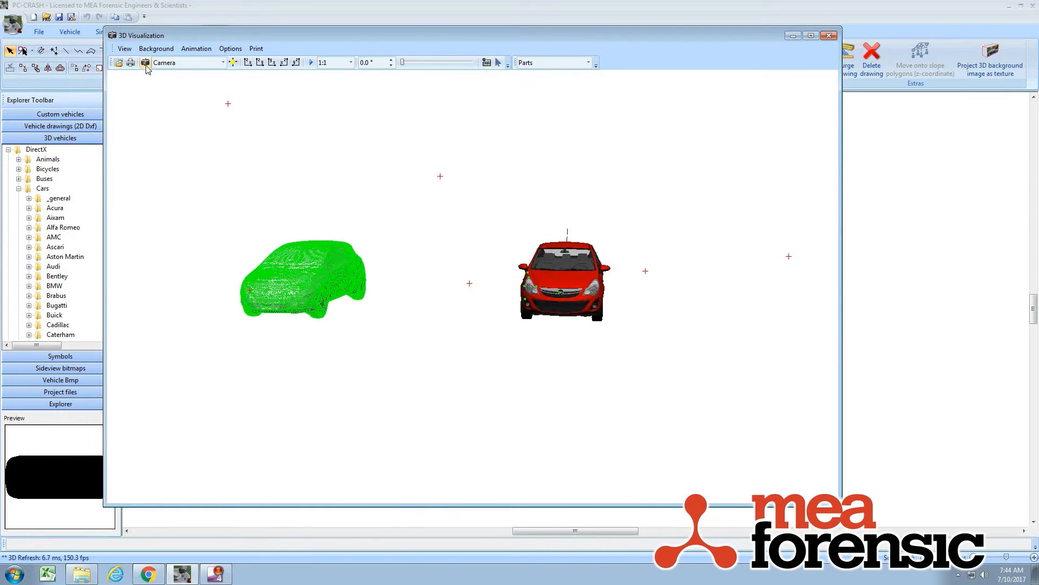
left_click(185, 62)
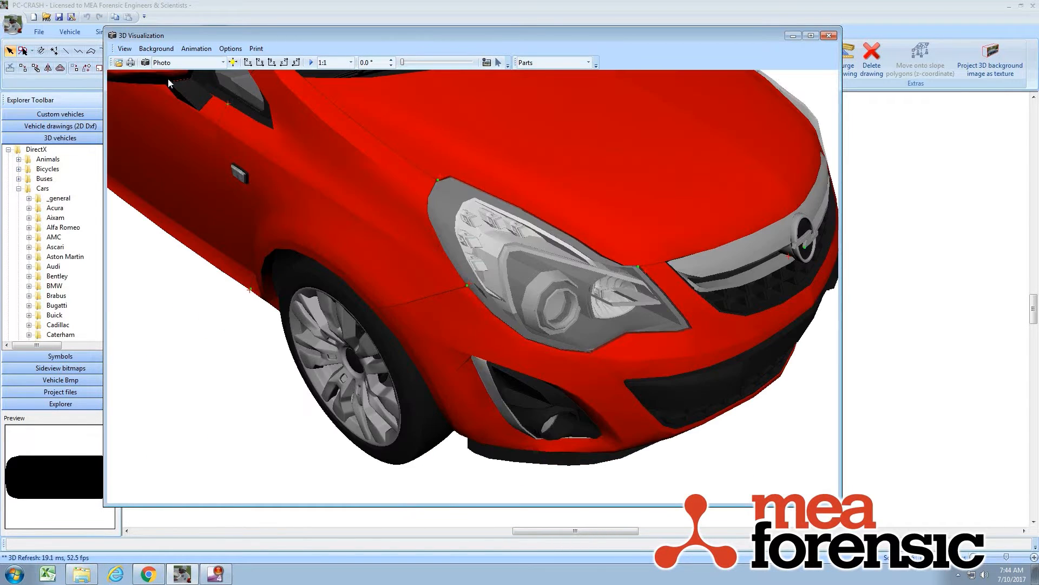
Step: Close the 3D view and select the green car mesh in the 2D drawing
left_click(487, 63)
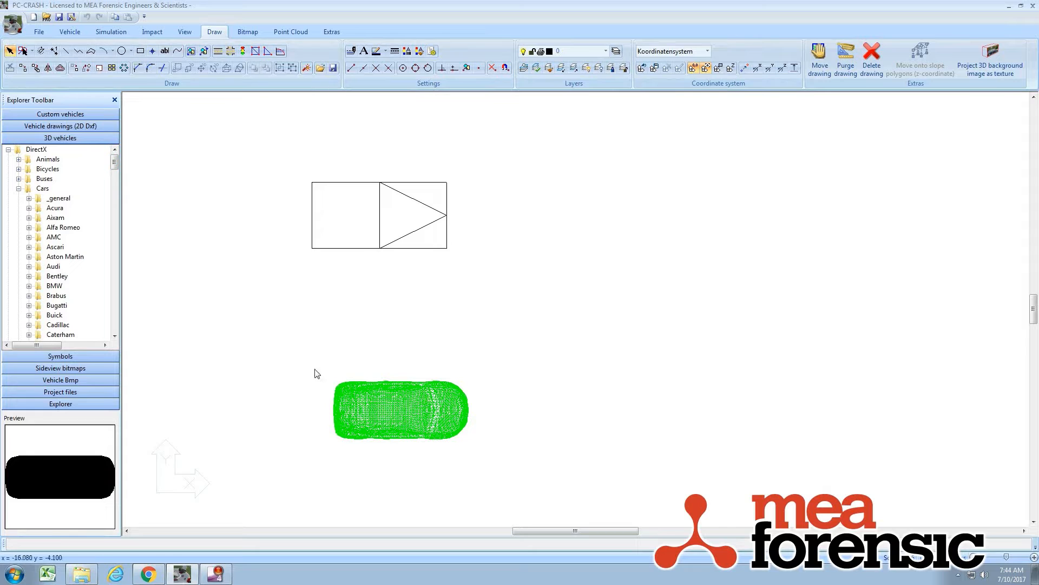
mouse_move(464, 435)
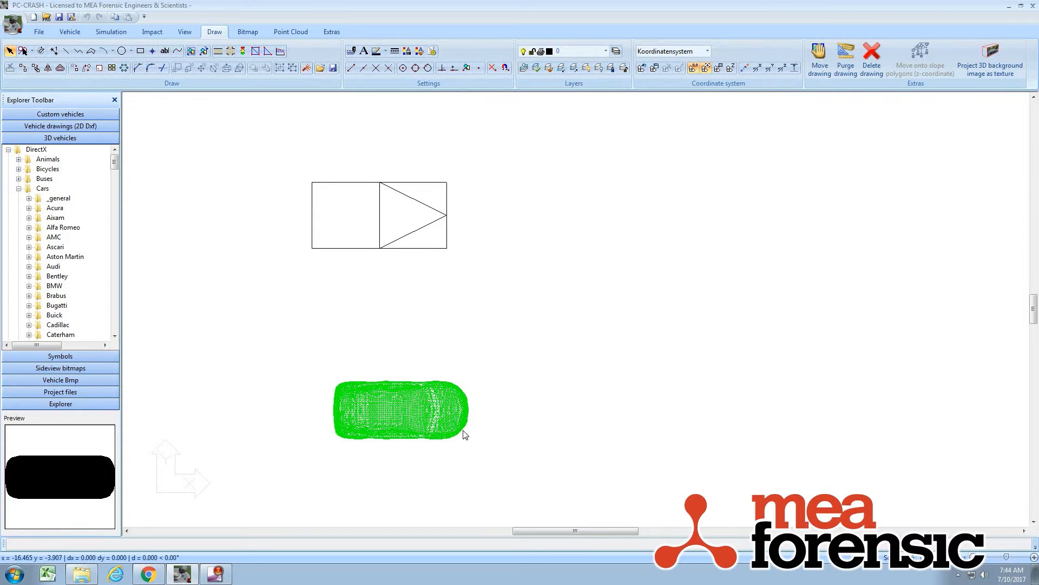
mouse_move(444, 426)
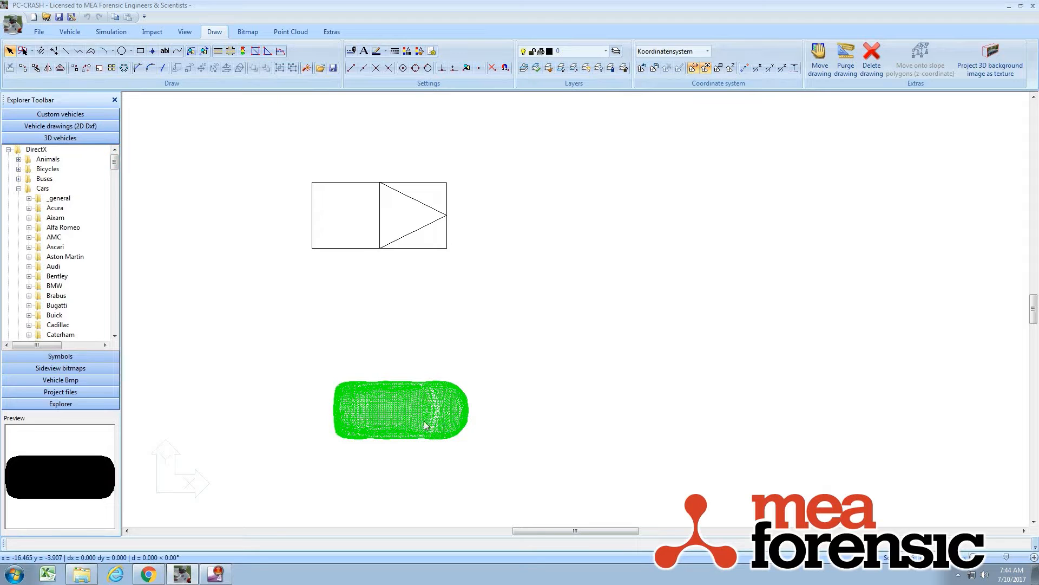
mouse_move(399, 422)
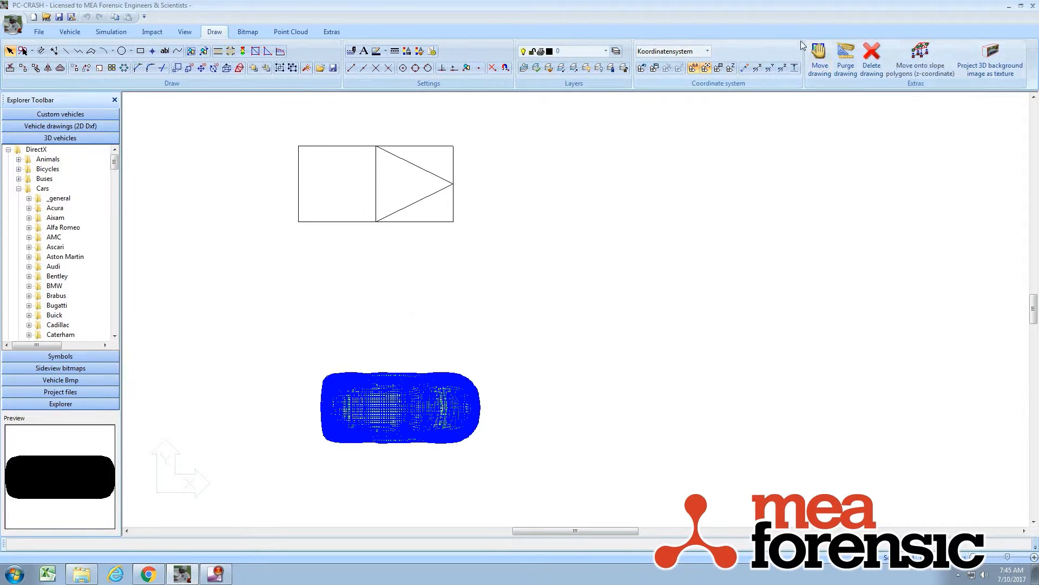
left_click(184, 32)
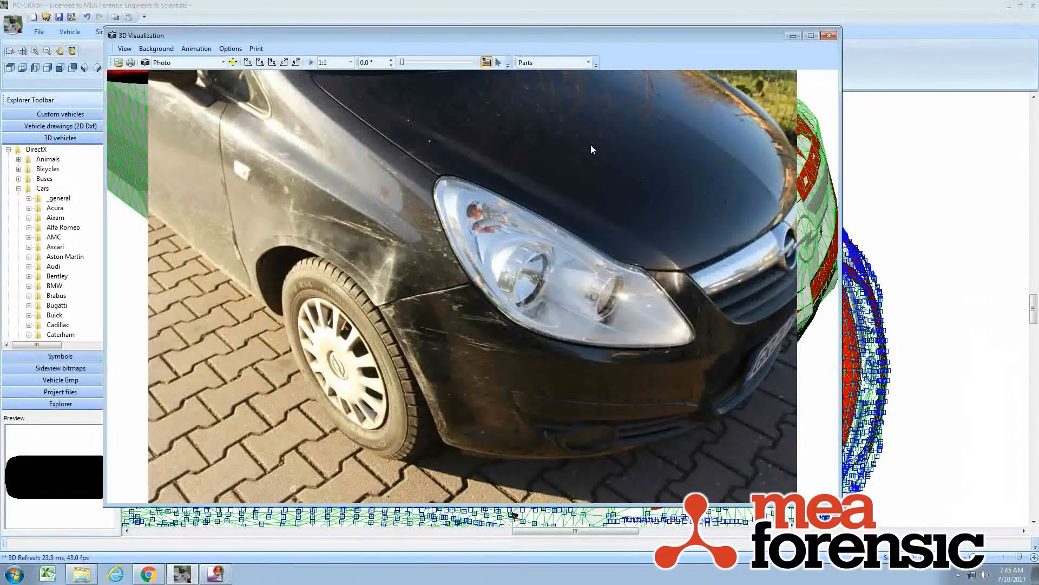
Step: Reopen the 3D view, hide the background photo to inspect the mesh, then close it
left_click(486, 62)
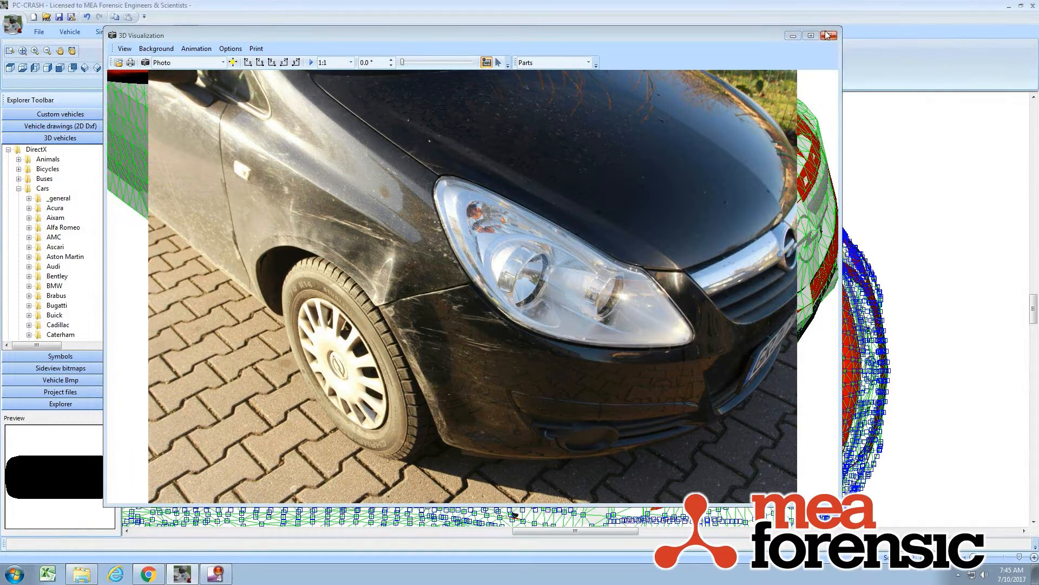
left_click(827, 35)
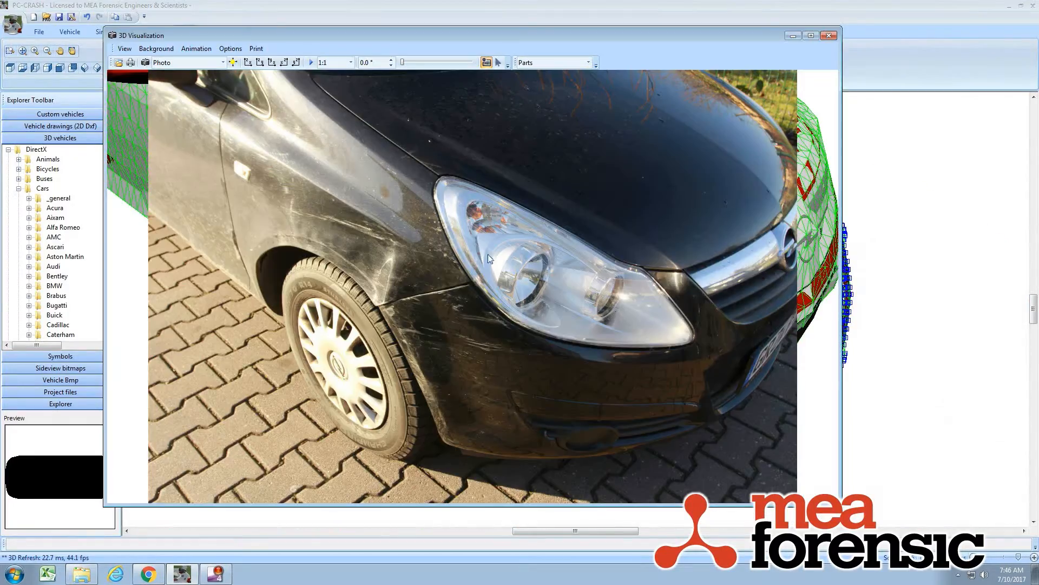
left_click(486, 61)
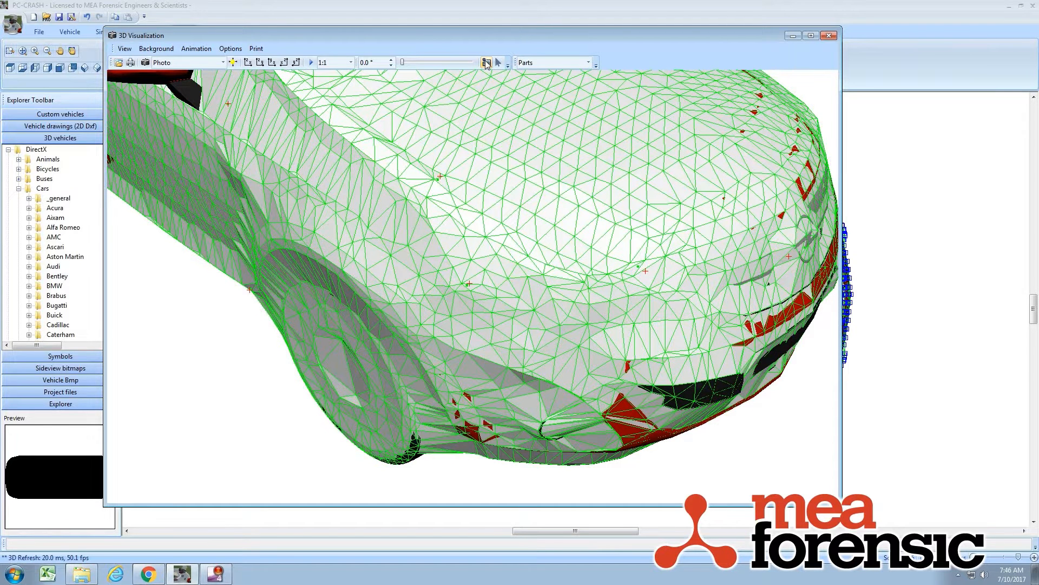
left_click(486, 62)
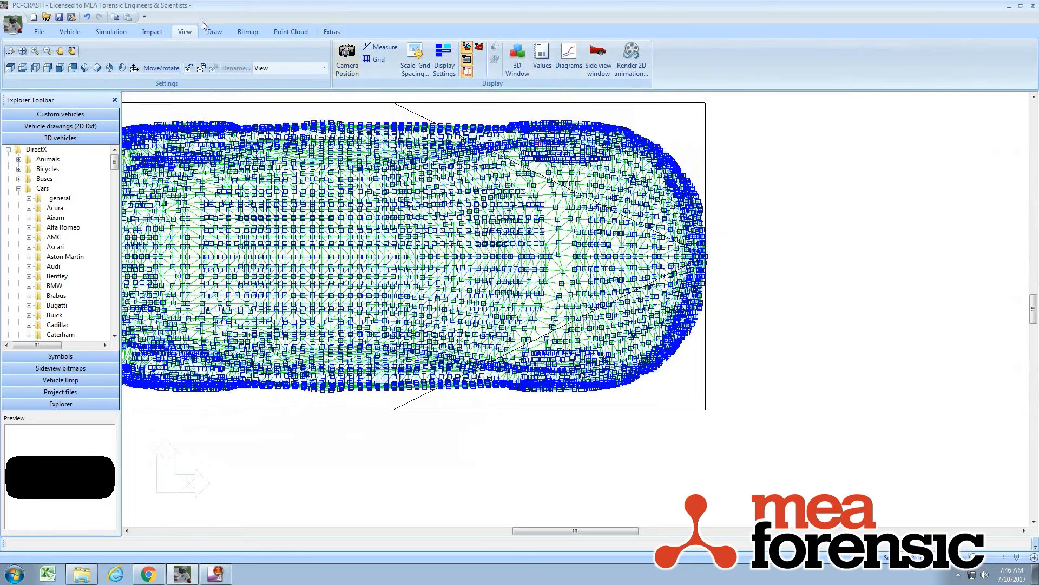
Step: Start Project 3D background image as texture from Draw and select the whole car mesh
left_click(213, 31)
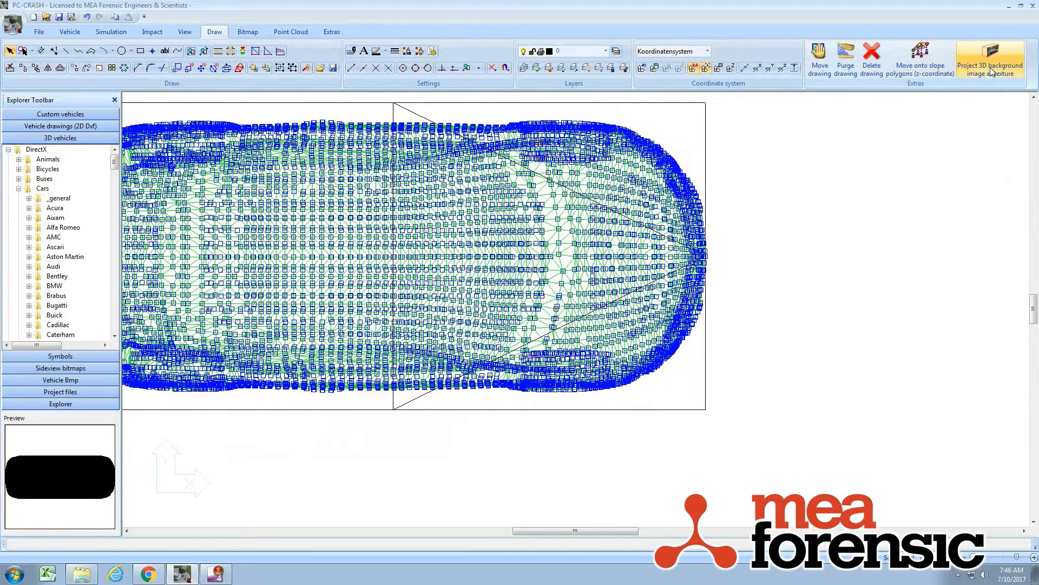
mouse_move(989, 59)
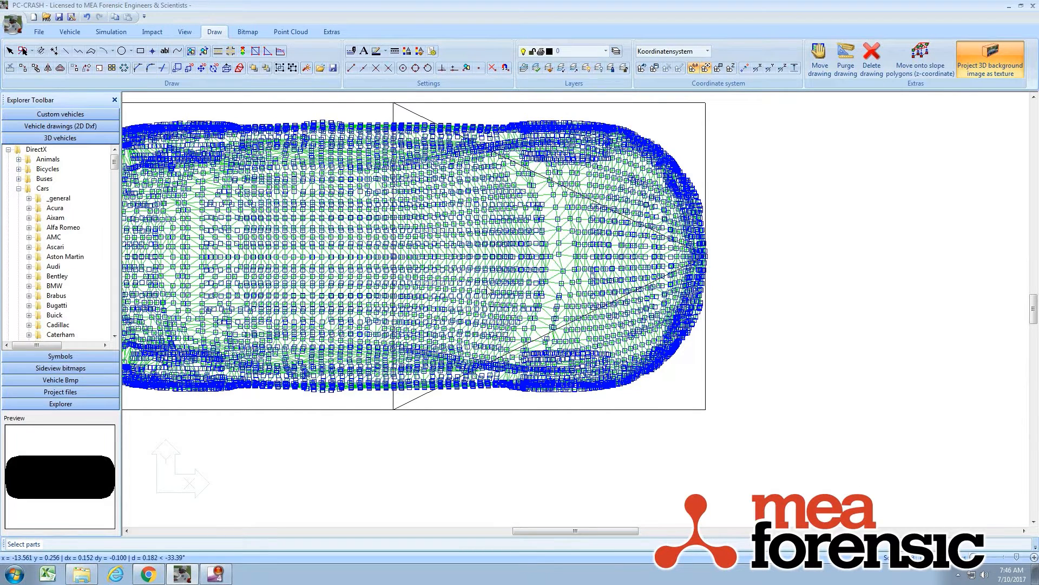
mouse_move(740, 366)
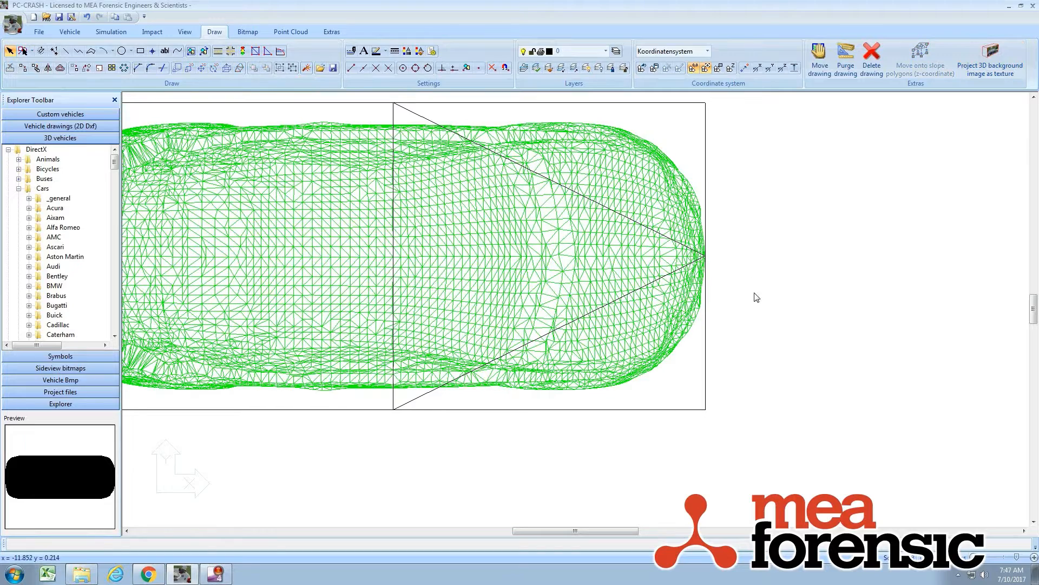
left_click(990, 58)
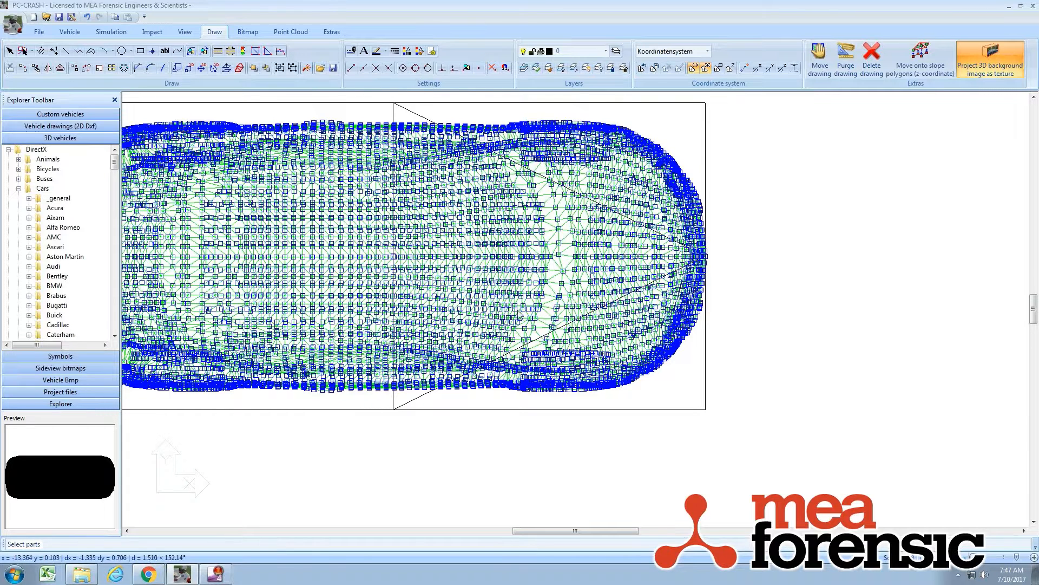
mouse_move(475, 274)
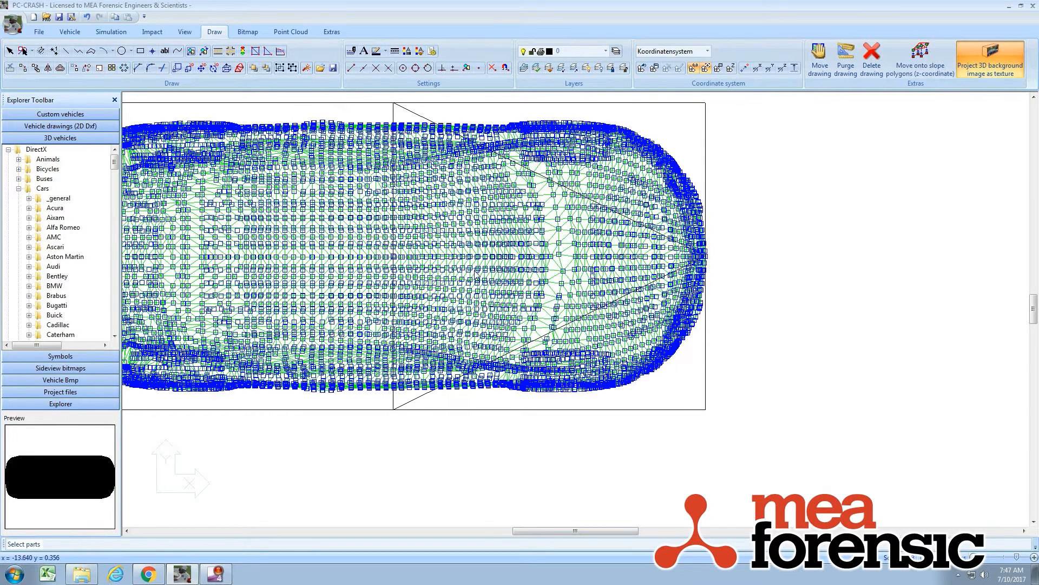
mouse_move(752, 340)
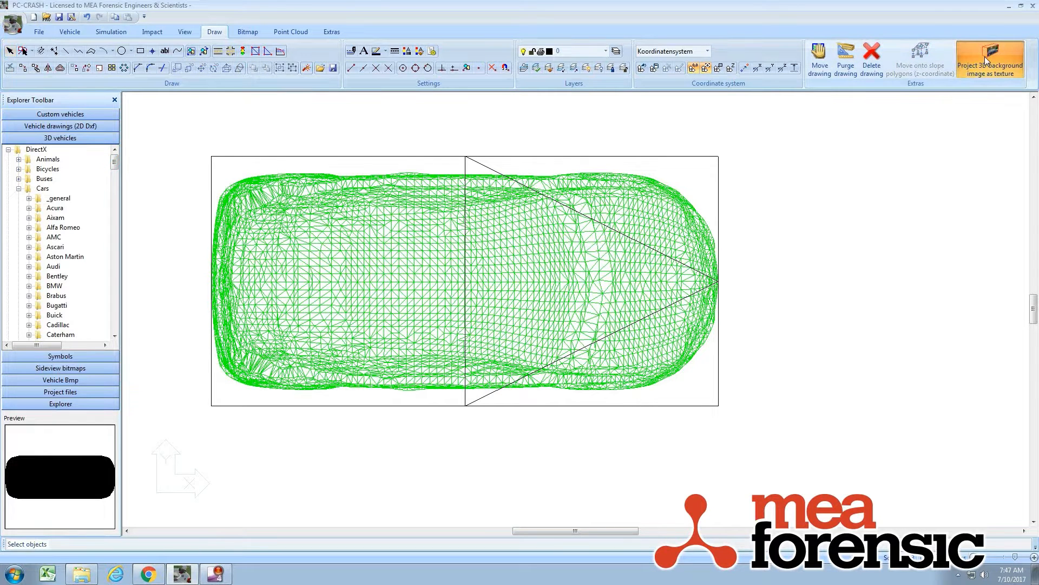
mouse_move(734, 463)
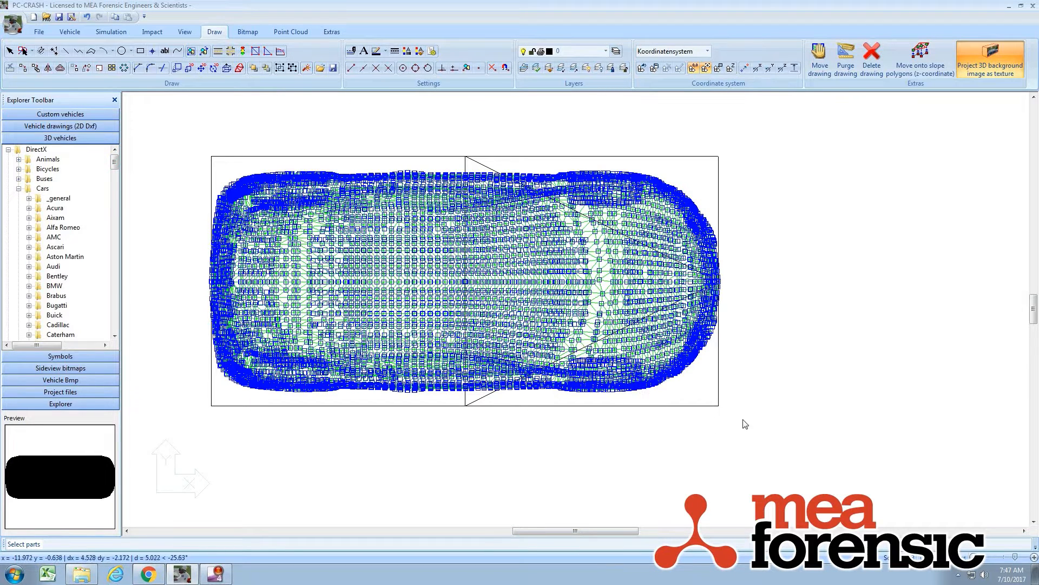
mouse_move(669, 351)
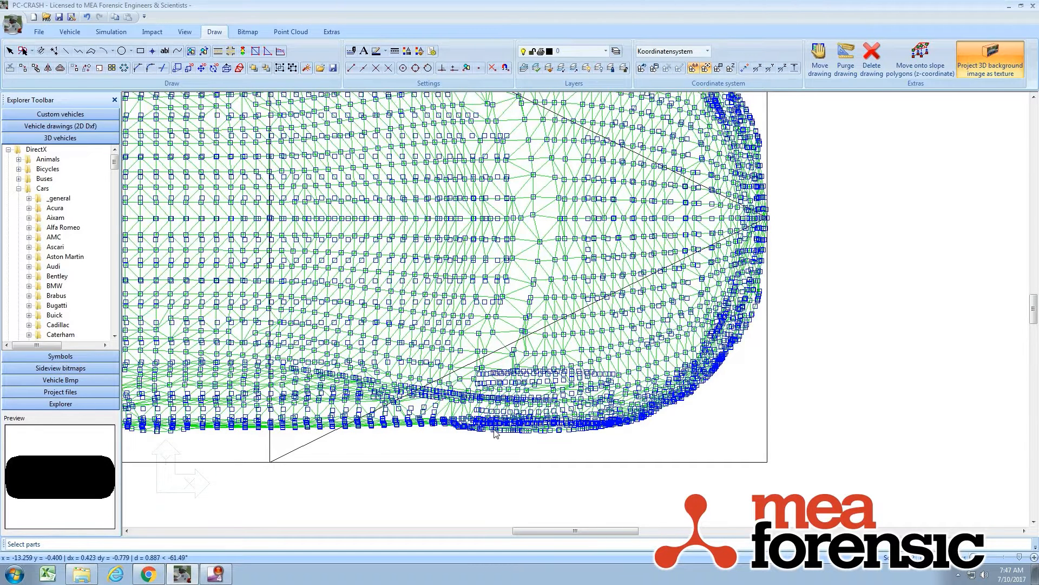
mouse_move(697, 448)
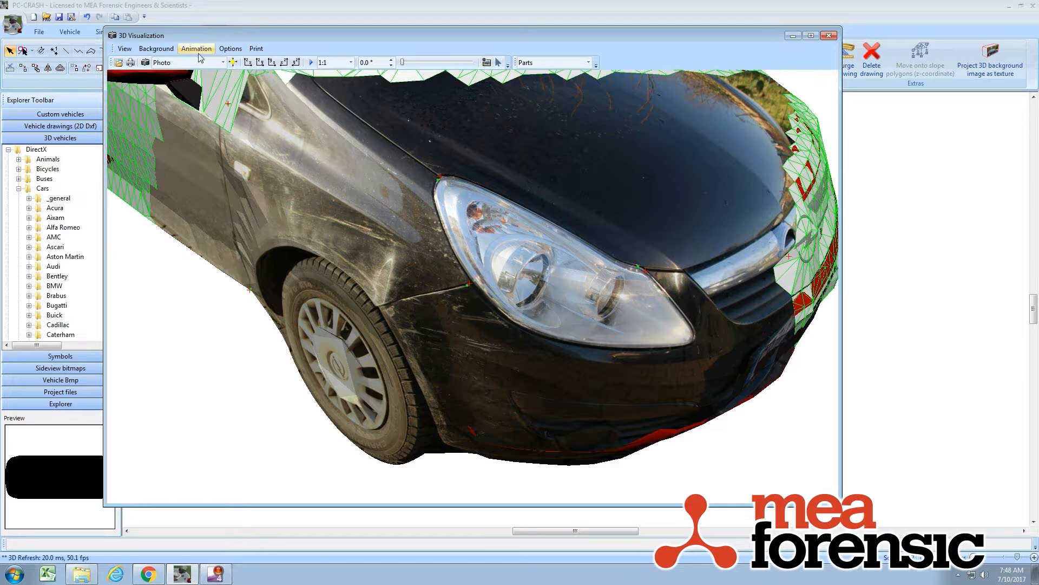
mouse_move(317, 293)
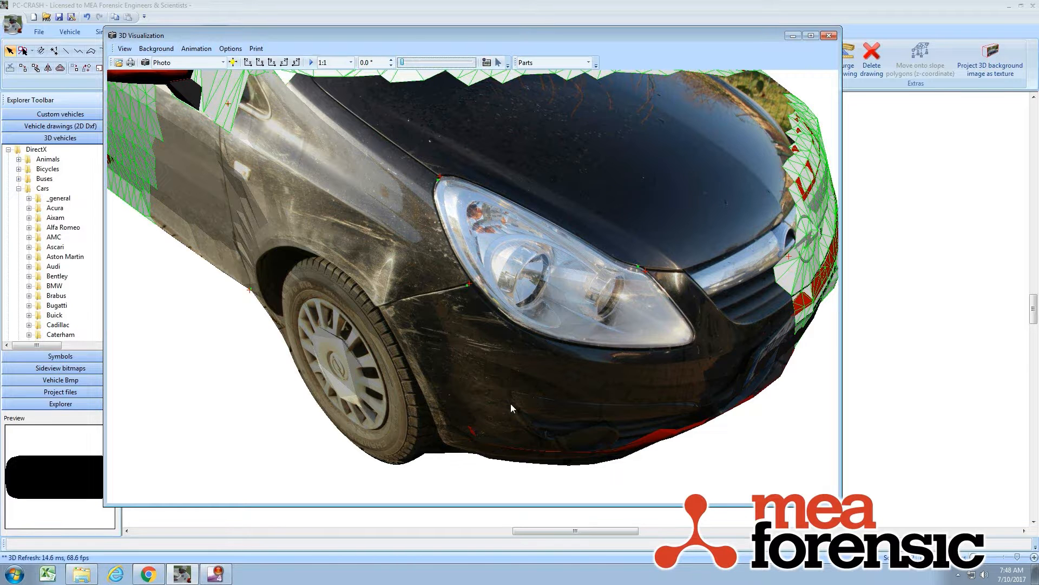
Step: Close the 3D window to show the photo-textured Corsa front in the 2D drawing
left_click(828, 35)
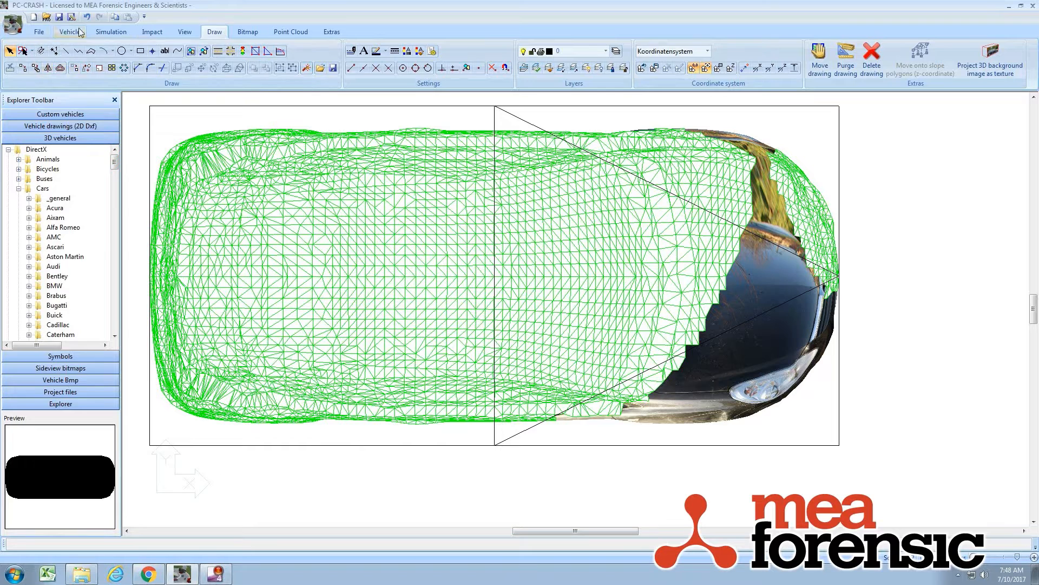
left_click(184, 31)
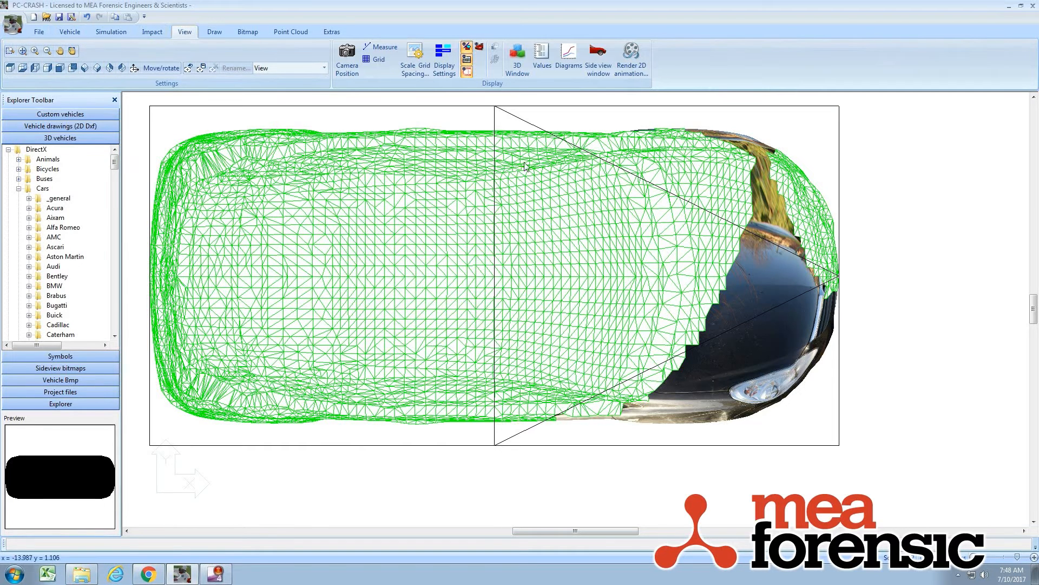